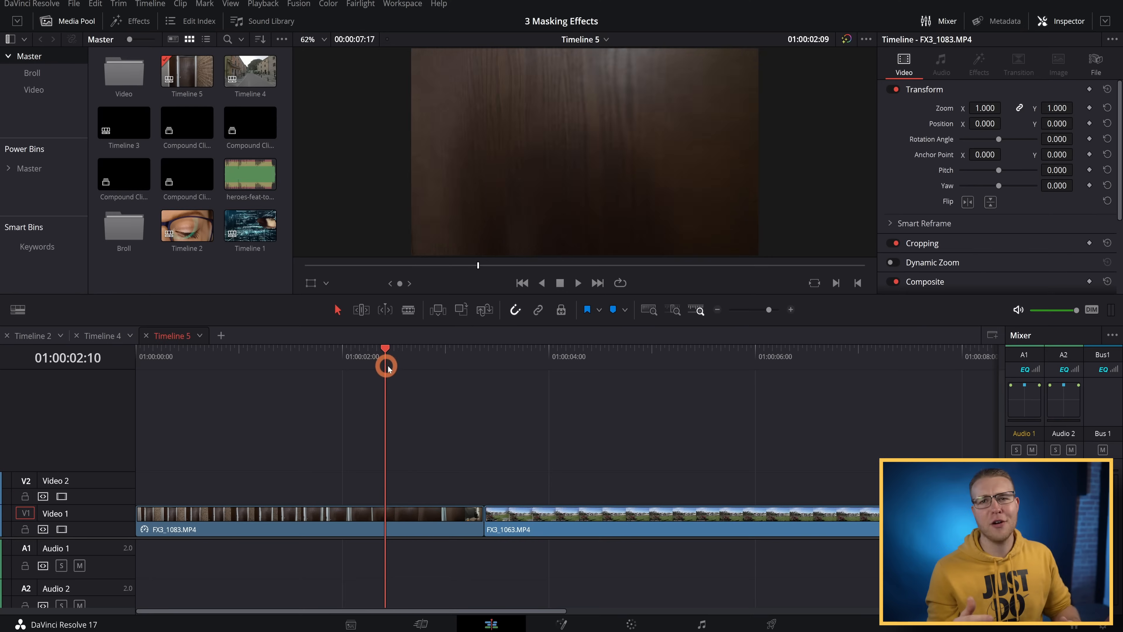
Add a speed point two seconds into the door clip and slide the landscape clip beneath it.
left_click(518, 356)
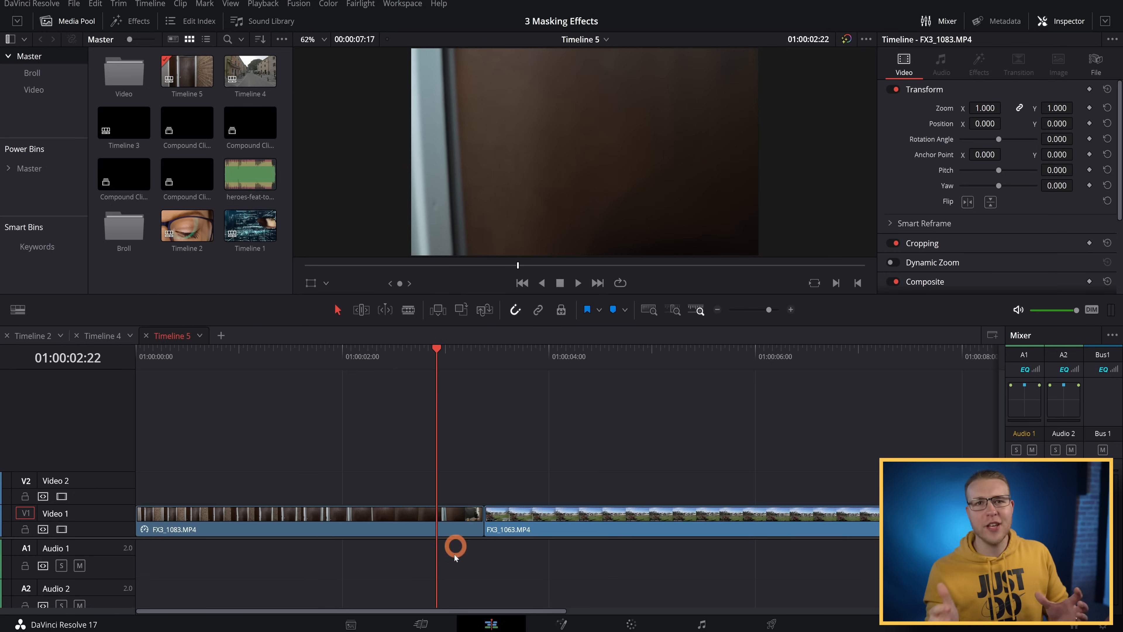
right_click(456, 548)
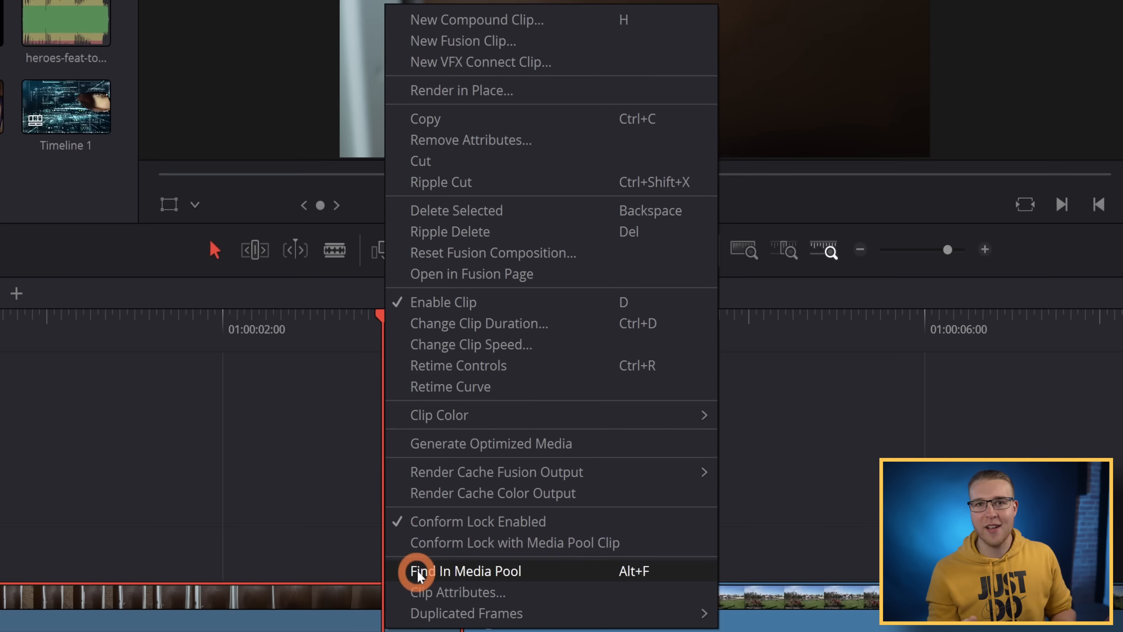
left_click(465, 571)
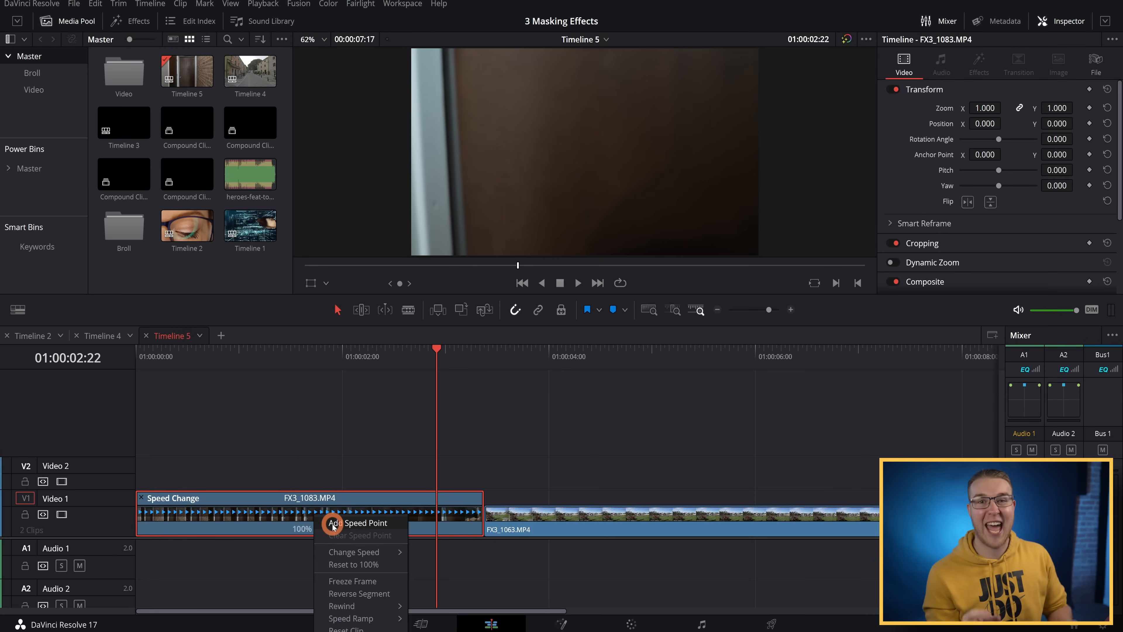
left_click(361, 523)
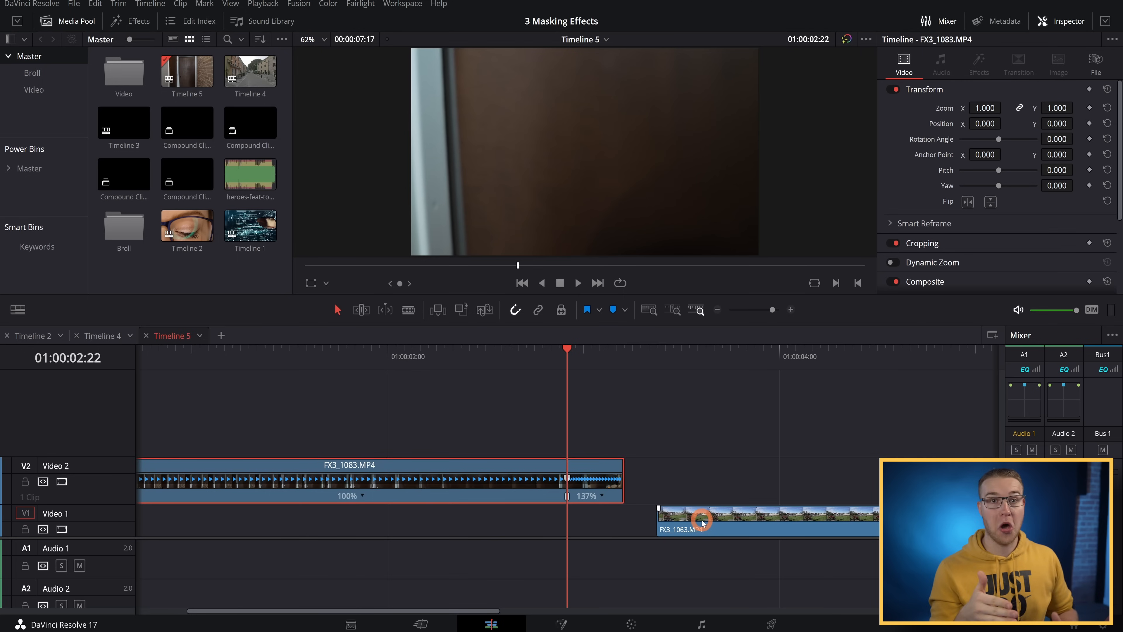
left_click_drag(702, 514, 596, 523)
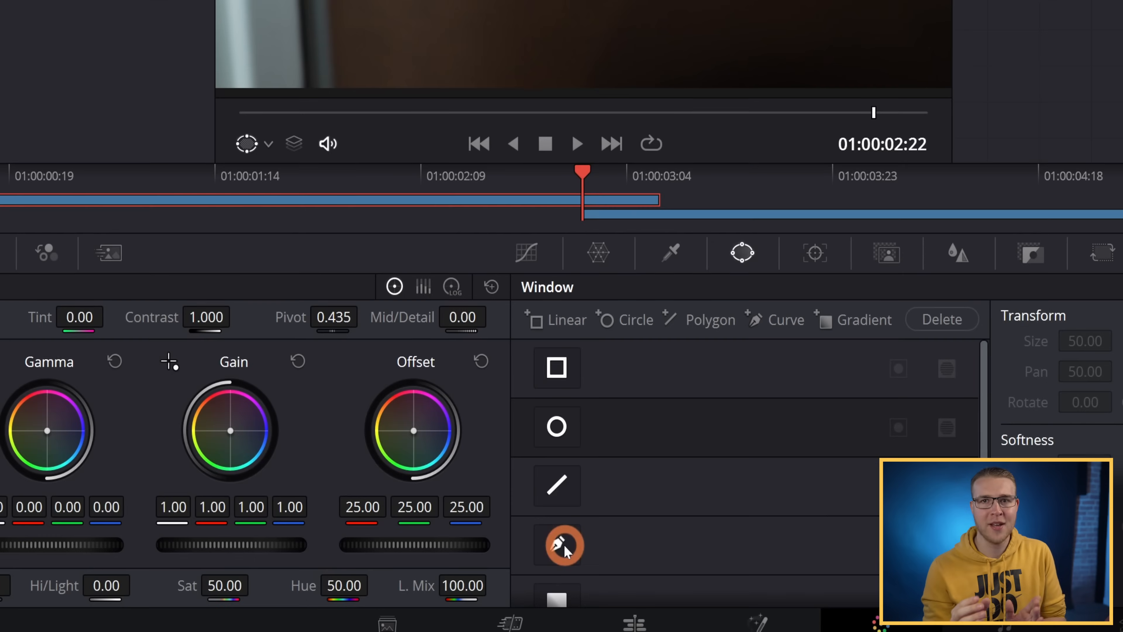
Add a curve window around the door on the node and bring up its tracker controls.
left_click(562, 545)
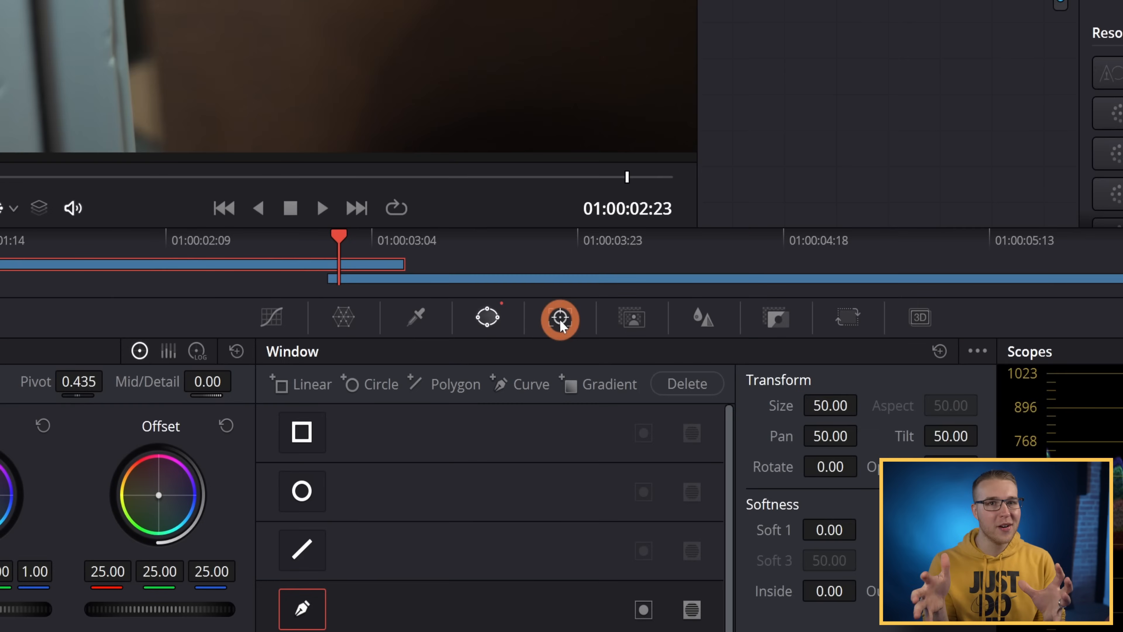
left_click(606, 317)
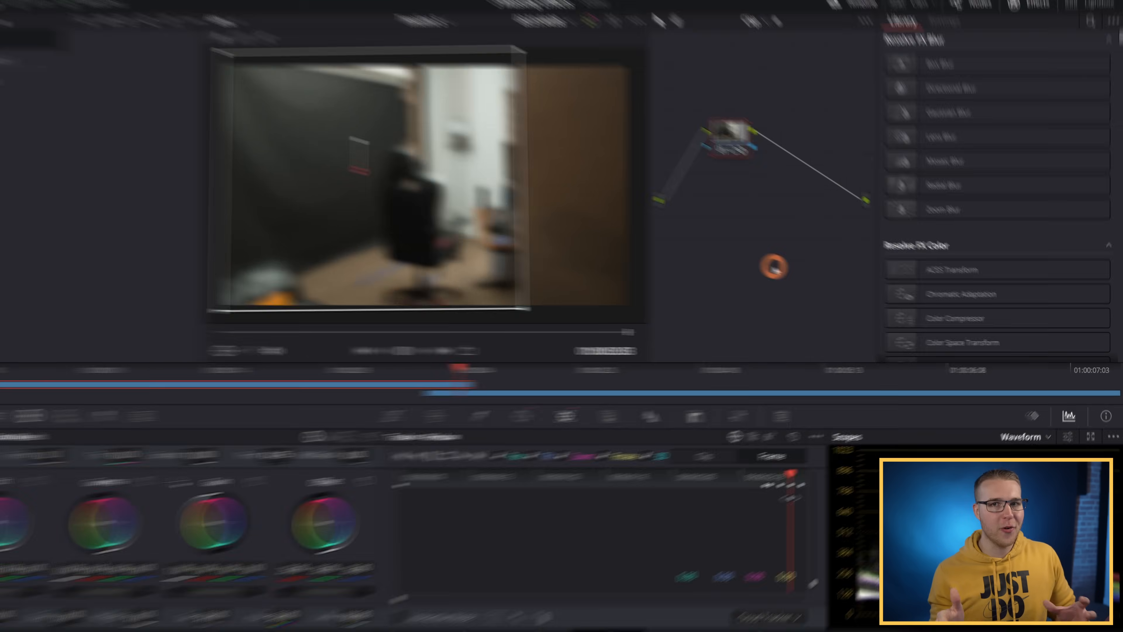
Add an alpha output to the node, invert the door window and turn the viewer overlay off.
right_click(770, 269)
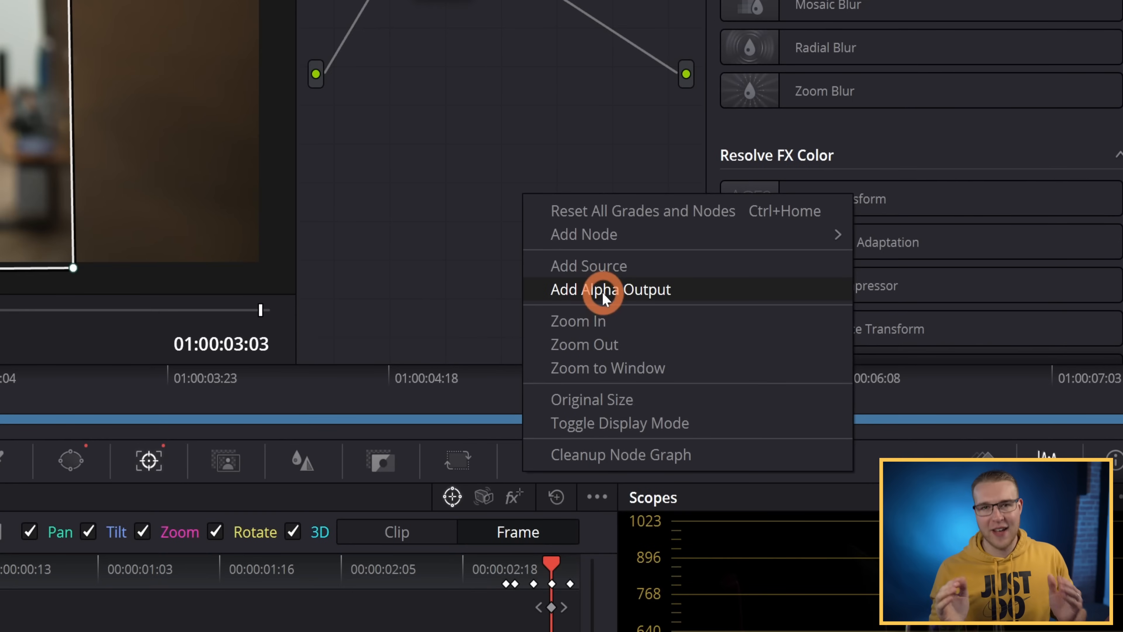
left_click(610, 290)
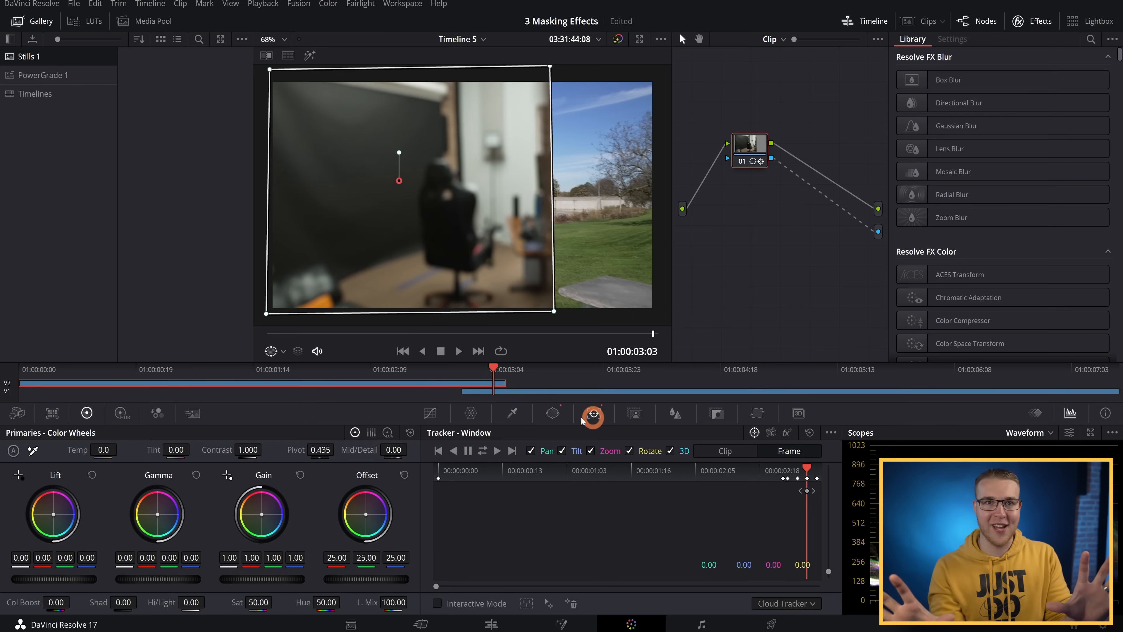
left_click(552, 414)
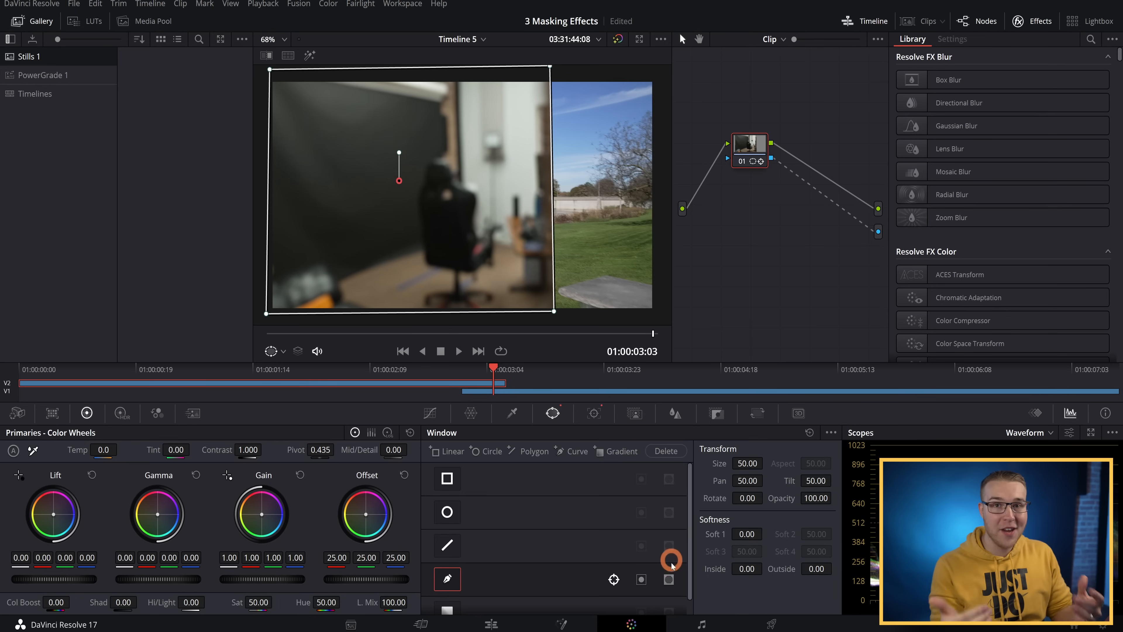
left_click(641, 578)
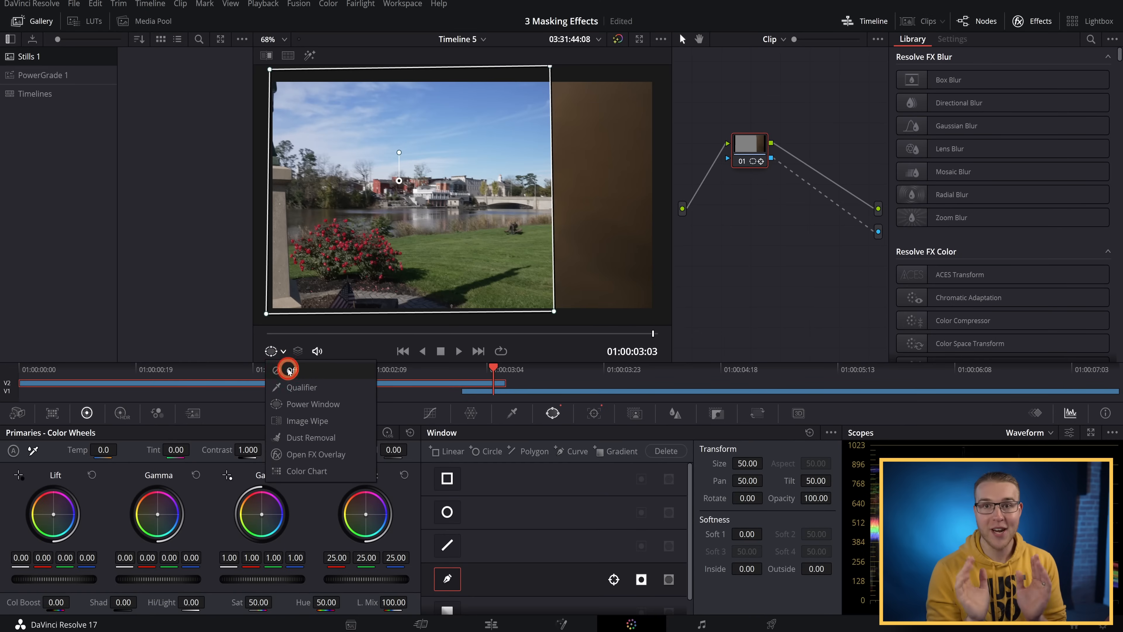
left_click(288, 370)
type("g")
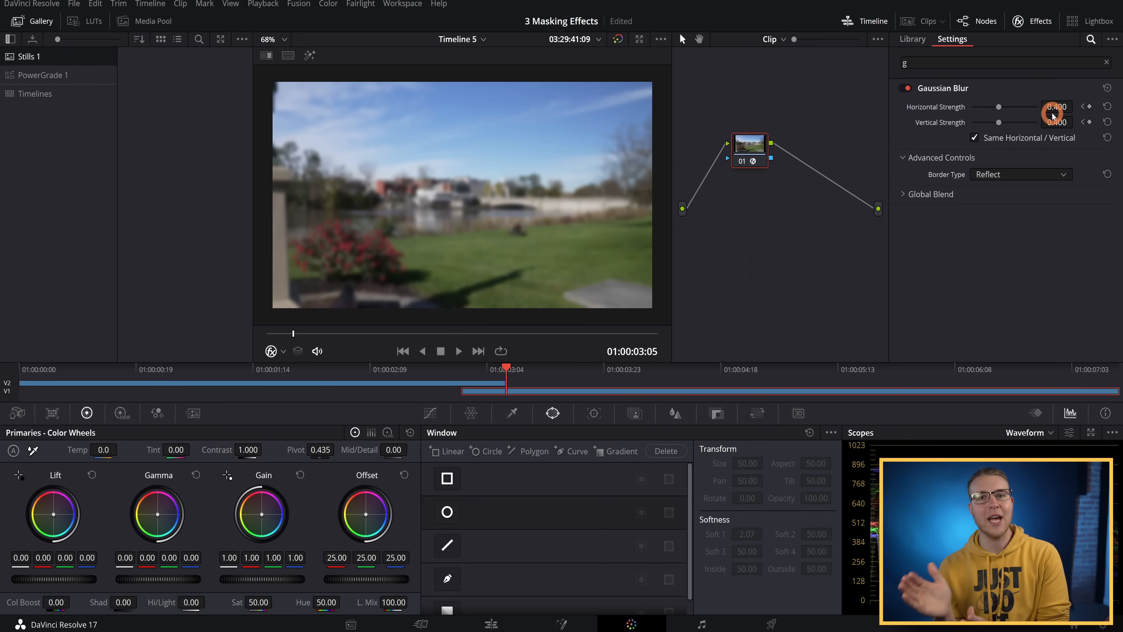
Raise the Gaussian Blur strength on the landscape clip.
left_click(490, 625)
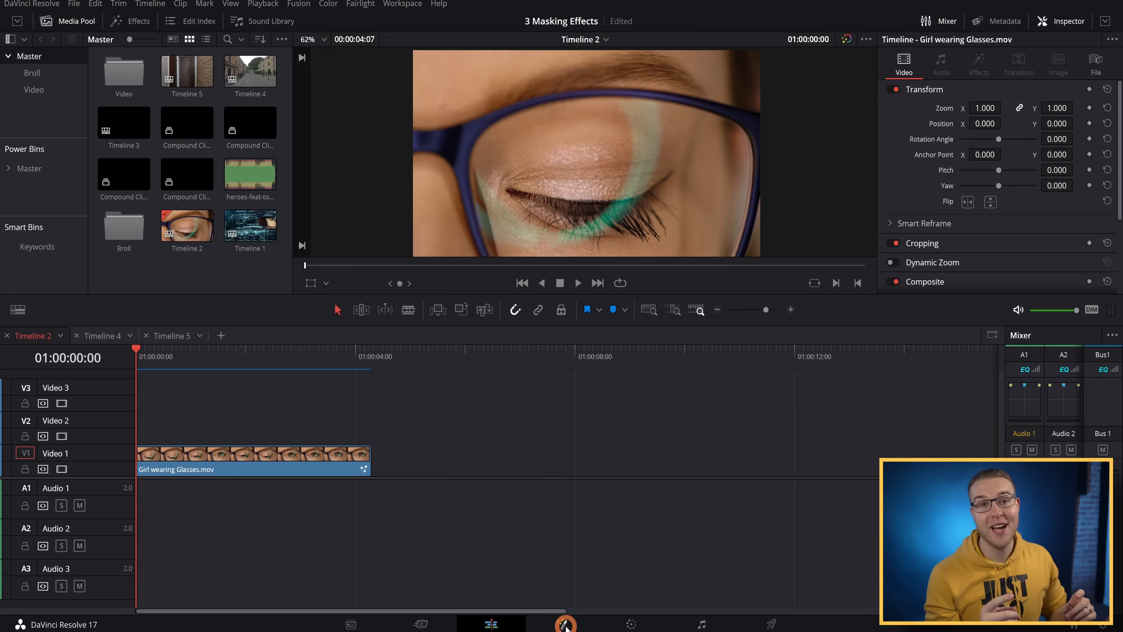
Switch the glasses close-up clip to the Fusion page.
left_click(561, 625)
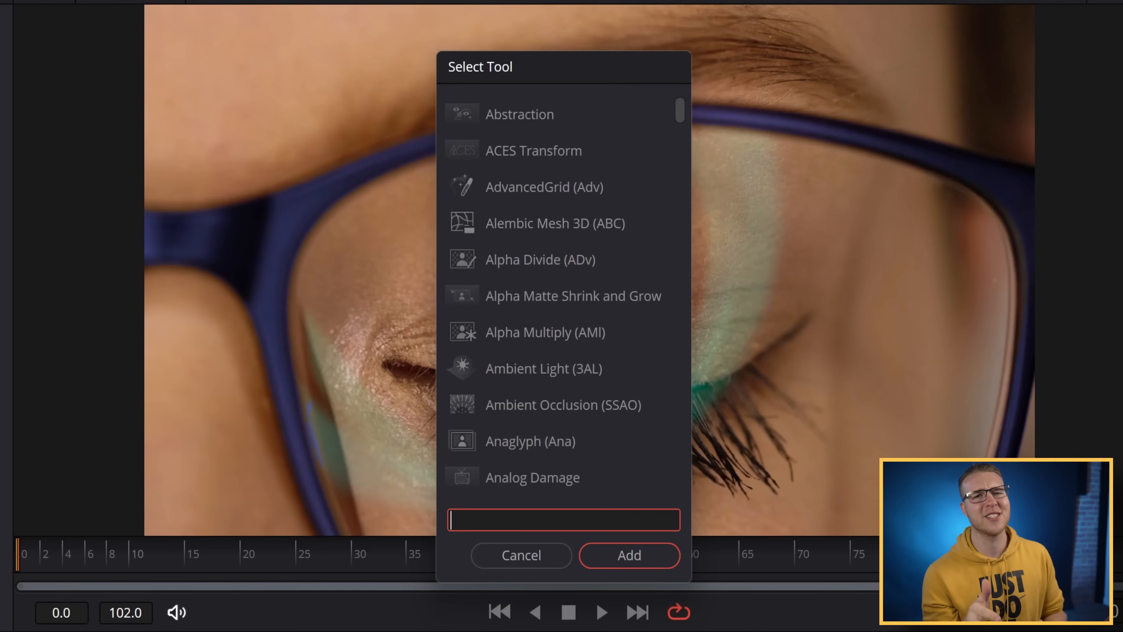
Add a Tracker node with trackers on the left and right glasses frame edges.
type("track")
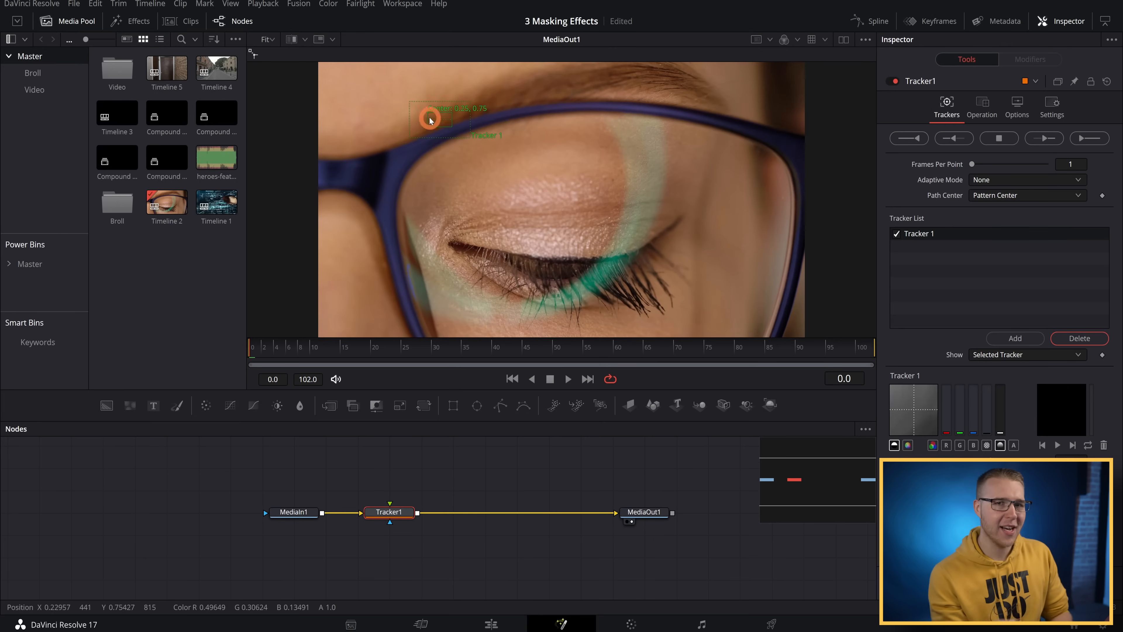
left_click_drag(432, 119, 391, 178)
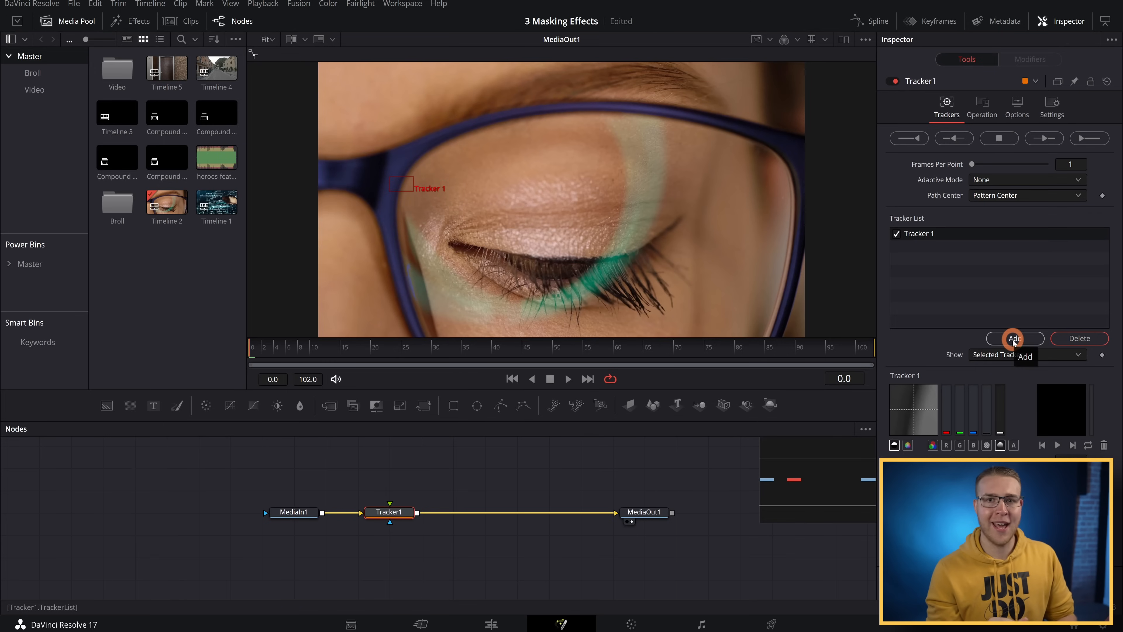
left_click(1013, 338)
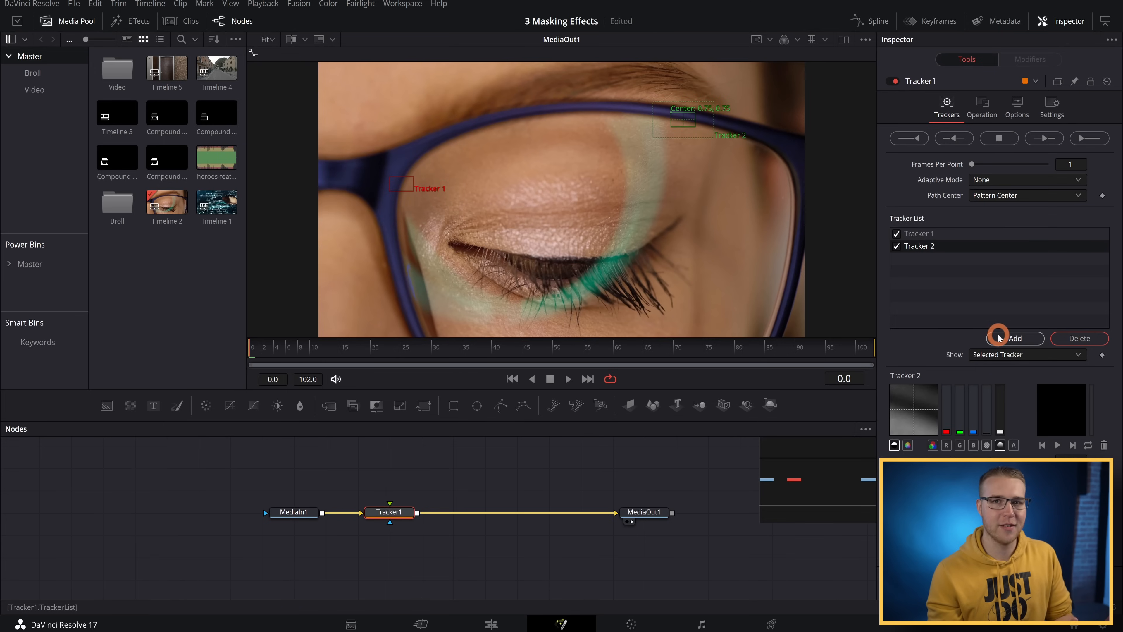
left_click_drag(684, 118, 752, 138)
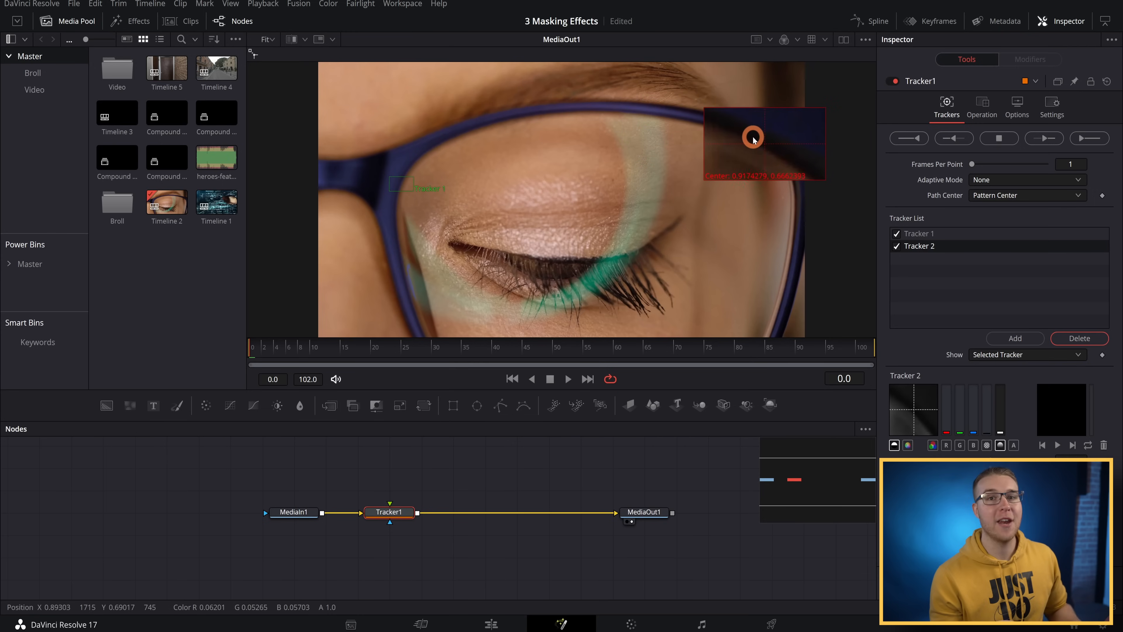
left_click_drag(752, 138, 791, 157)
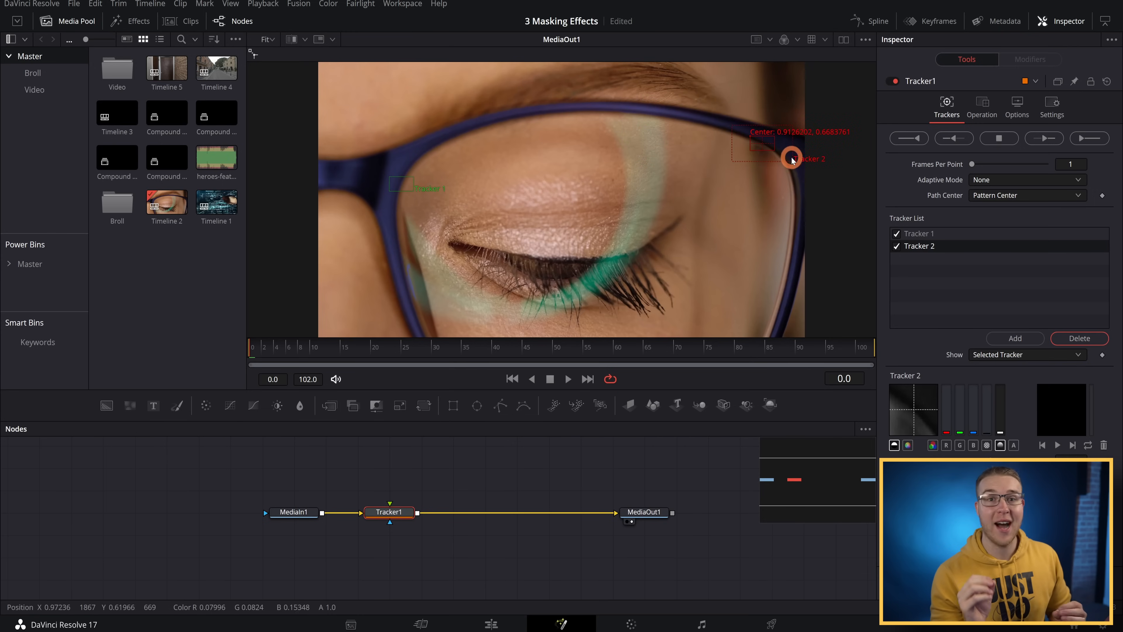
left_click_drag(792, 157, 814, 159)
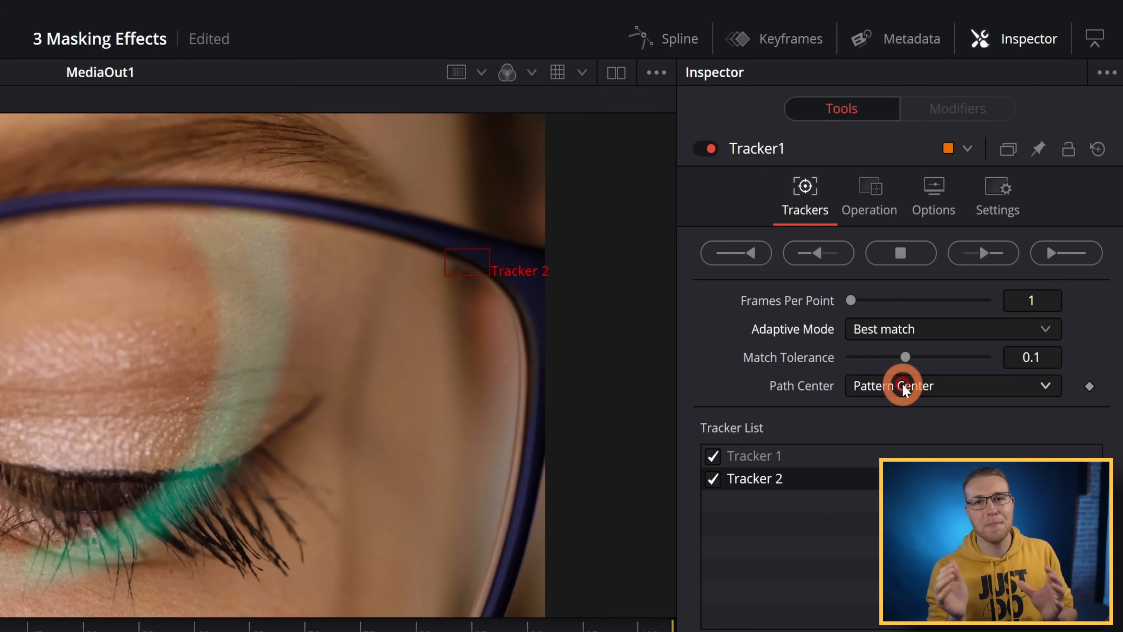
Lower the match tolerance and track both points forward through the clip.
left_click_drag(905, 357, 872, 357)
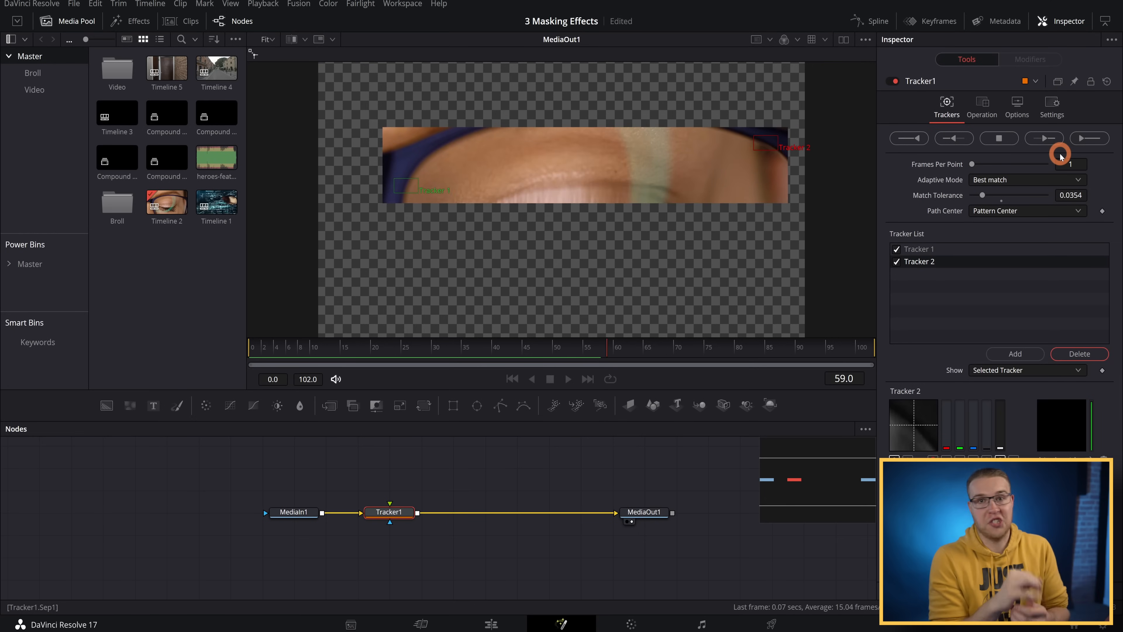
left_click(1044, 138)
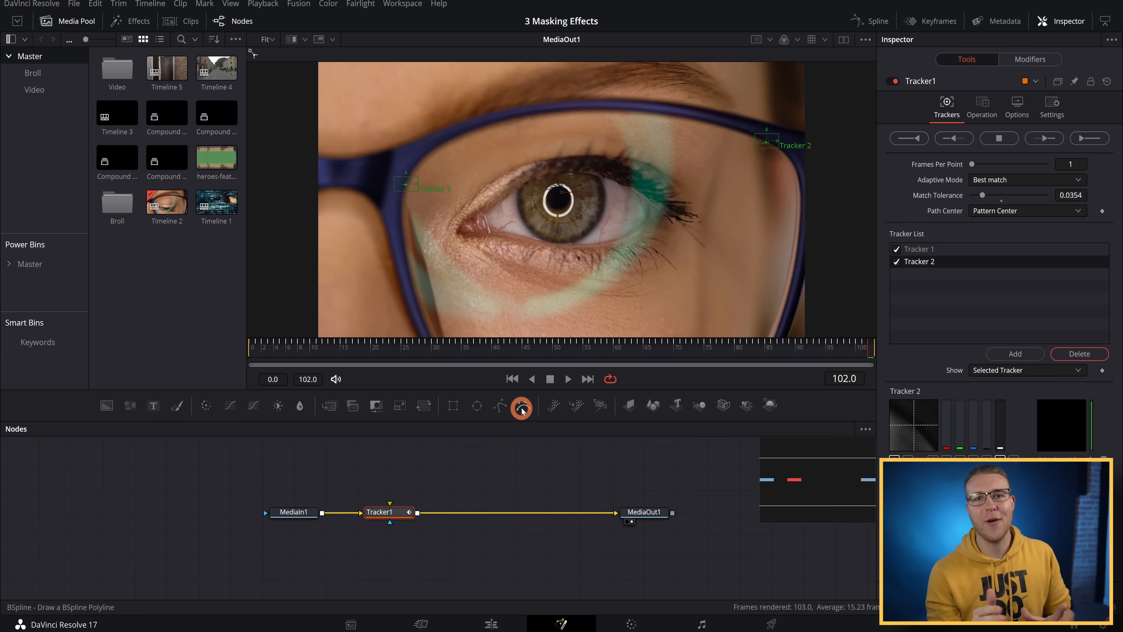
Start a BSpline mask shape around the glasses lens.
left_click(521, 406)
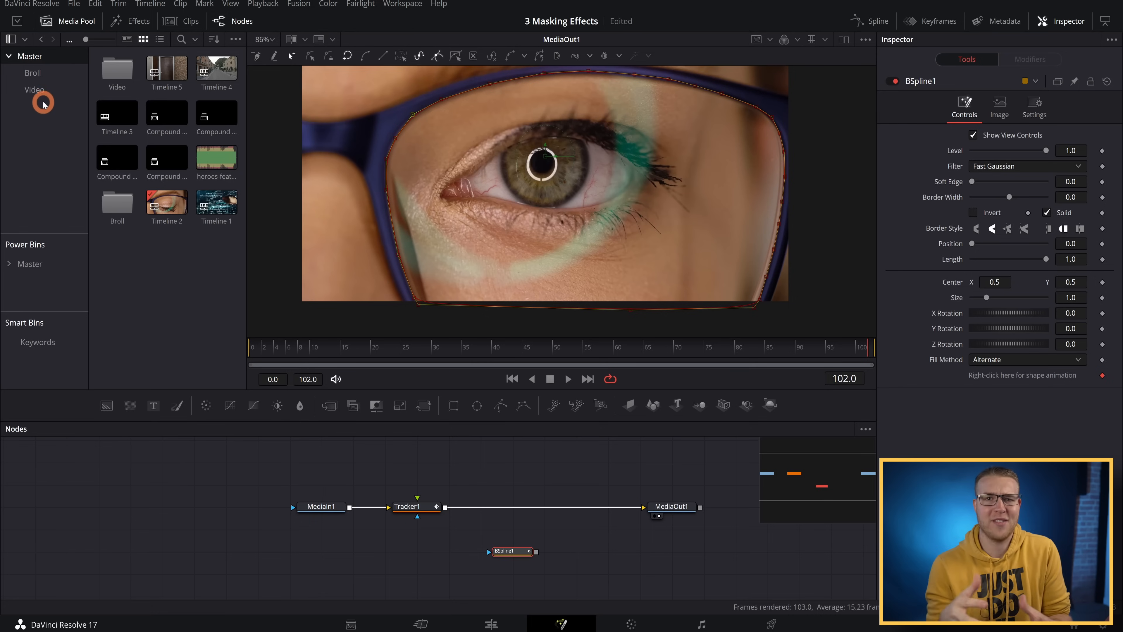
mouse_move(76, 136)
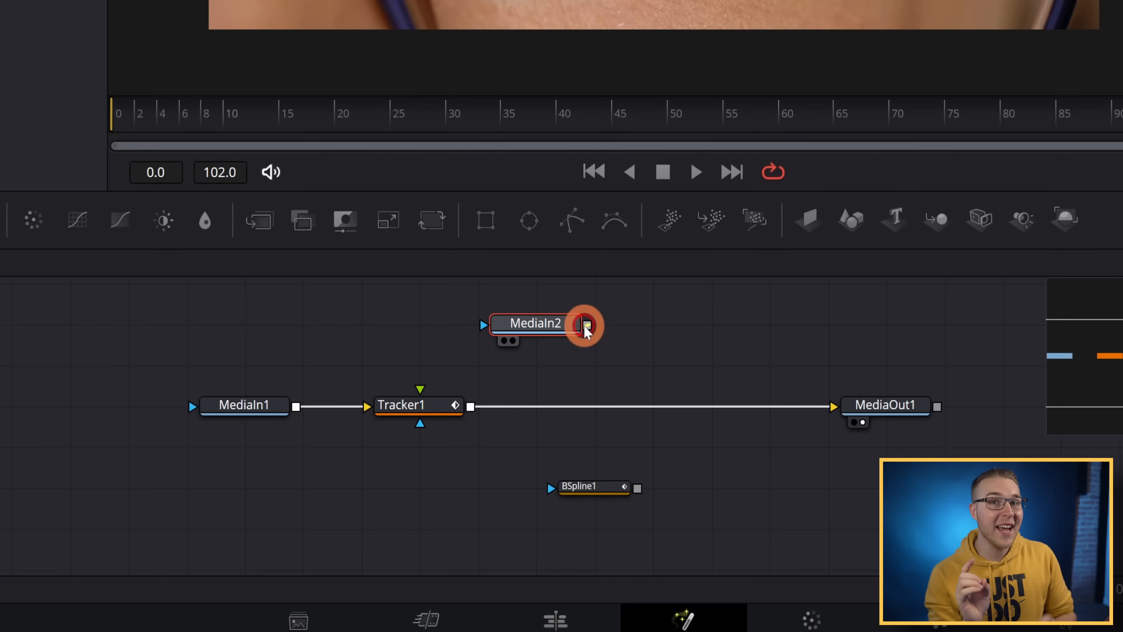
Connect the futuristic data footage into the Merge over the tracked eye clip.
left_click_drag(586, 326, 505, 369)
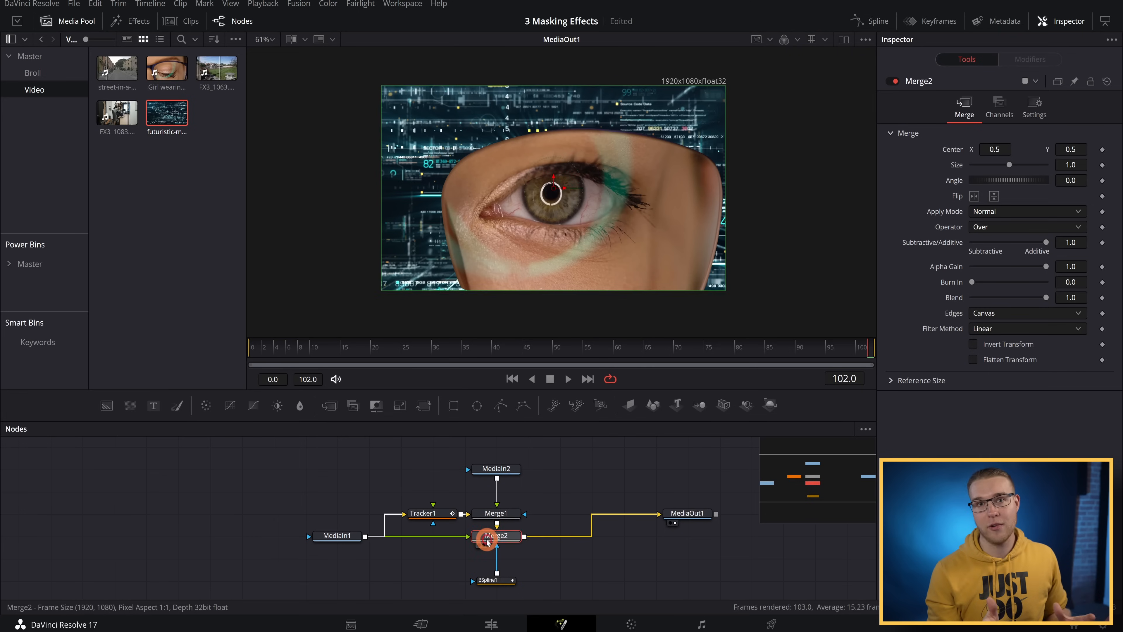
mouse_move(495, 536)
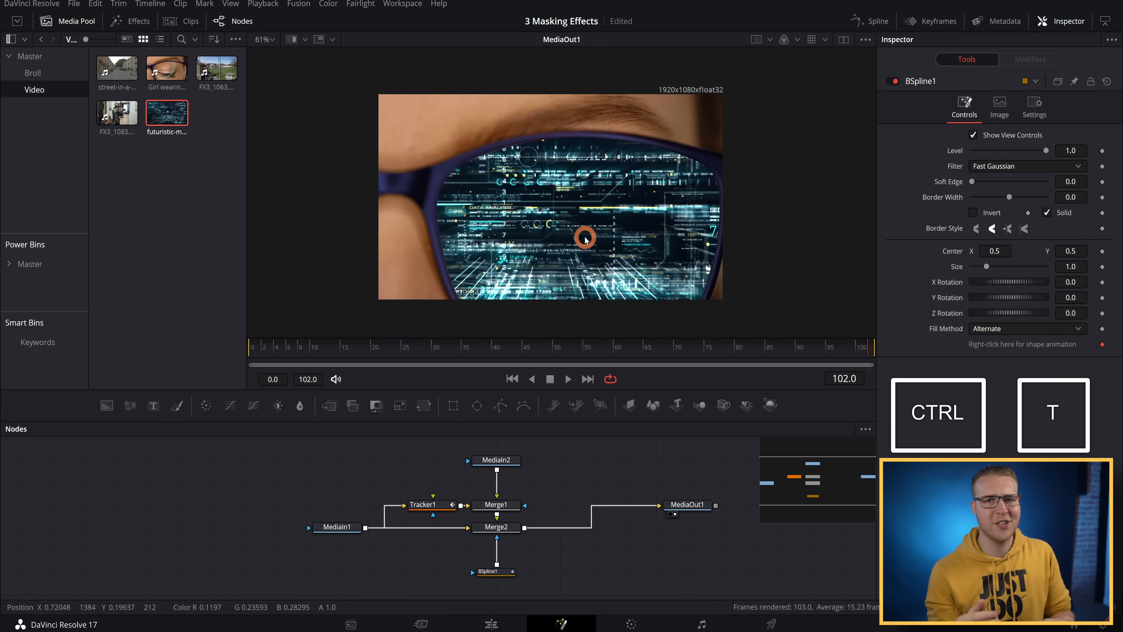
Refine the BSpline lens mask points along the glasses rim.
left_click(489, 572)
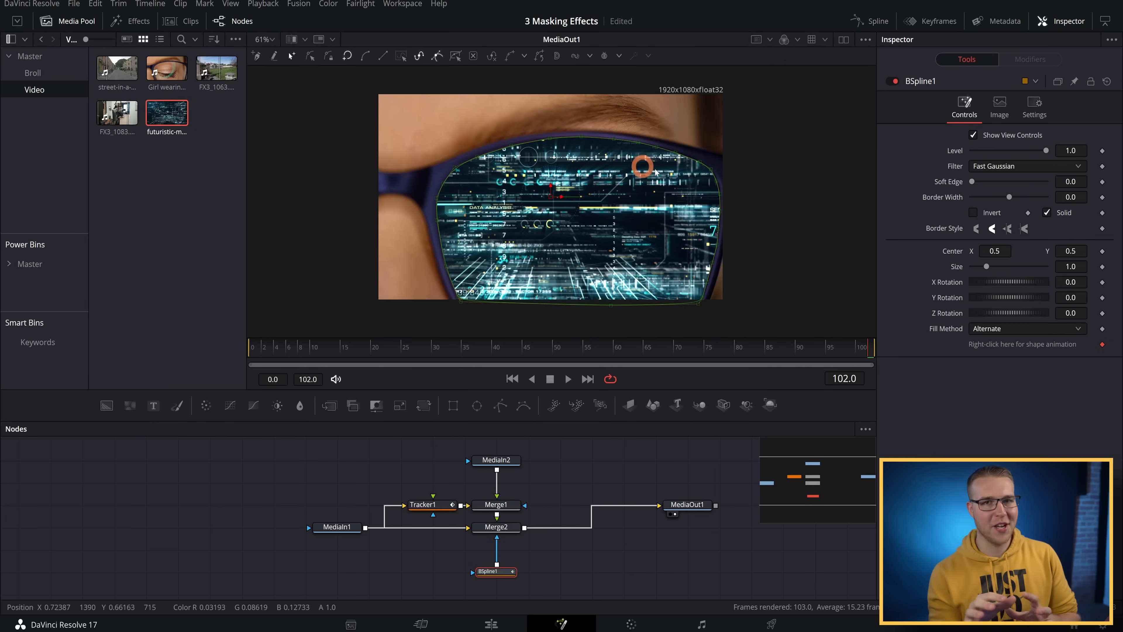
left_click_drag(642, 166, 518, 147)
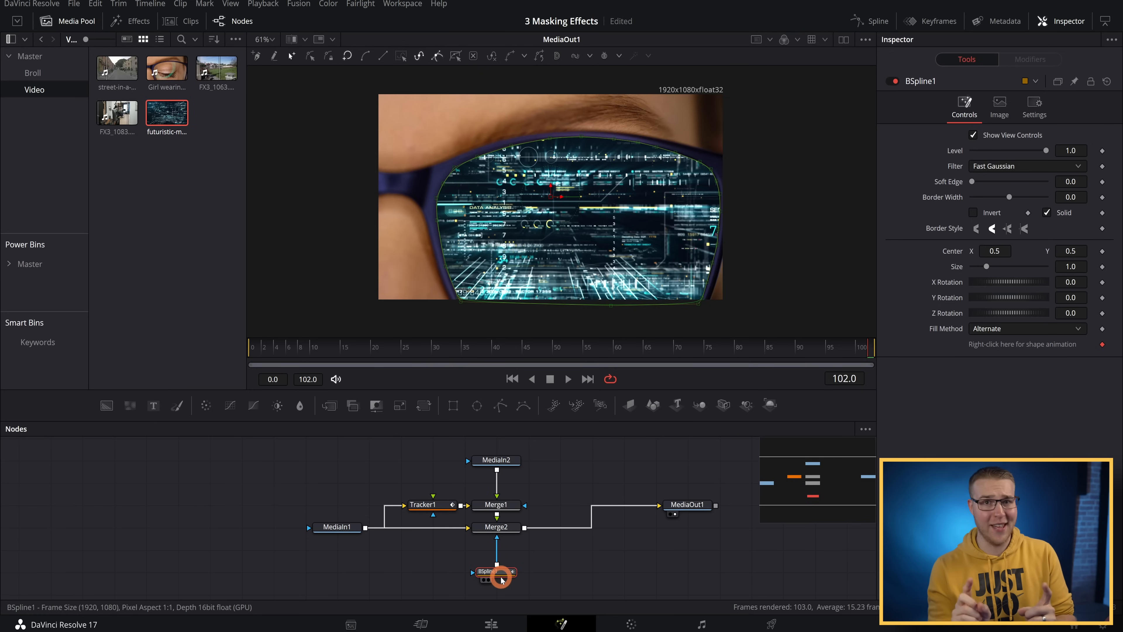
mouse_move(496, 572)
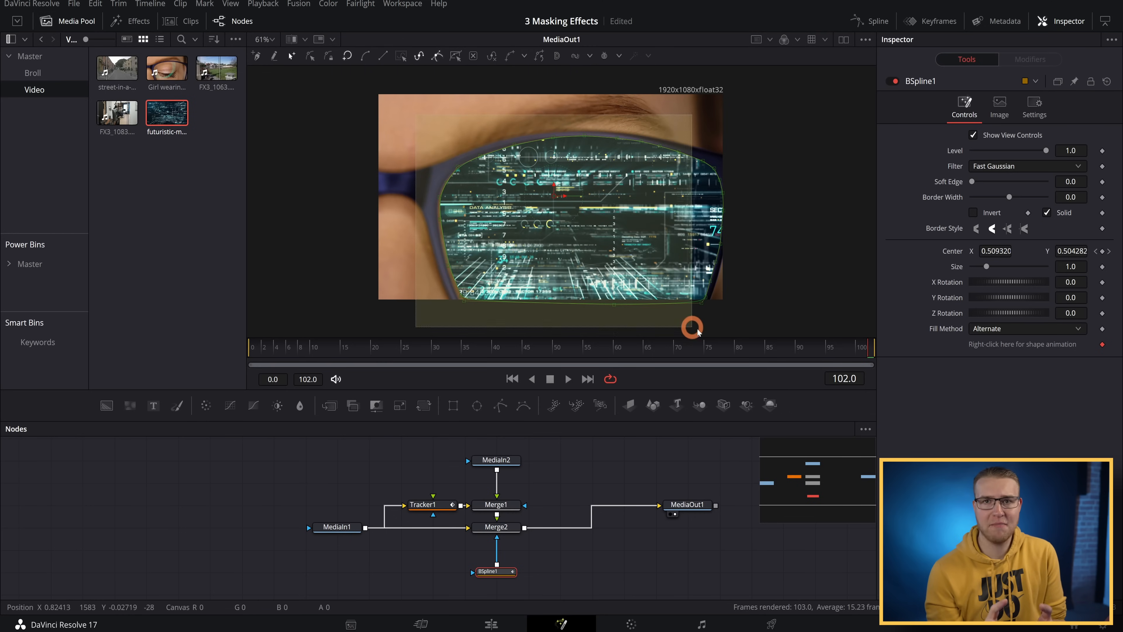
left_click_drag(692, 328, 675, 309)
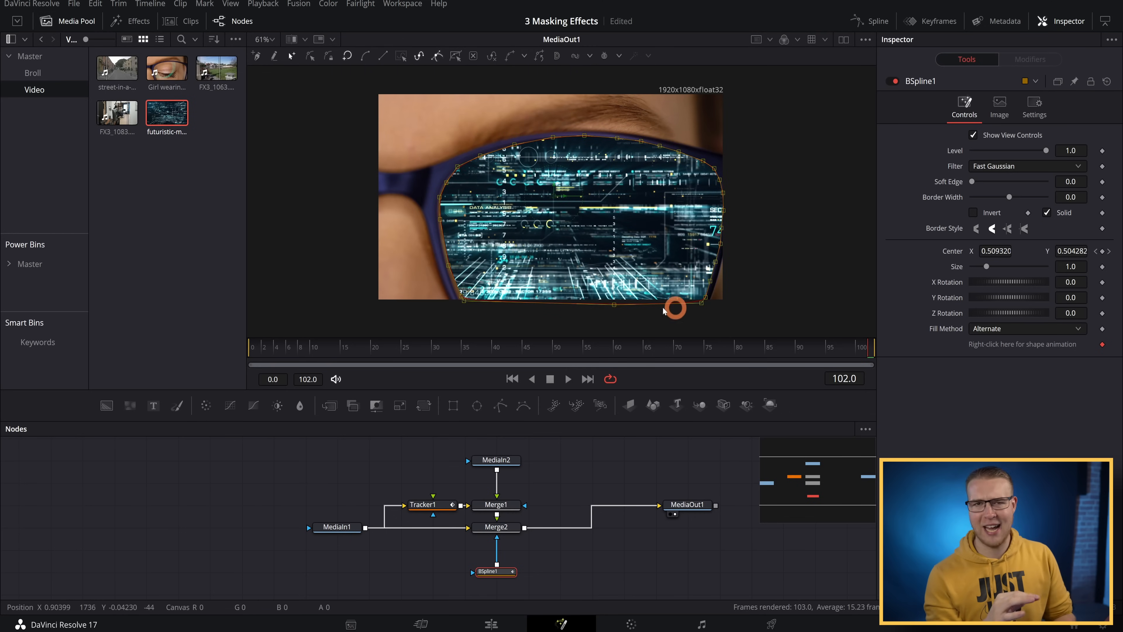
mouse_move(709, 269)
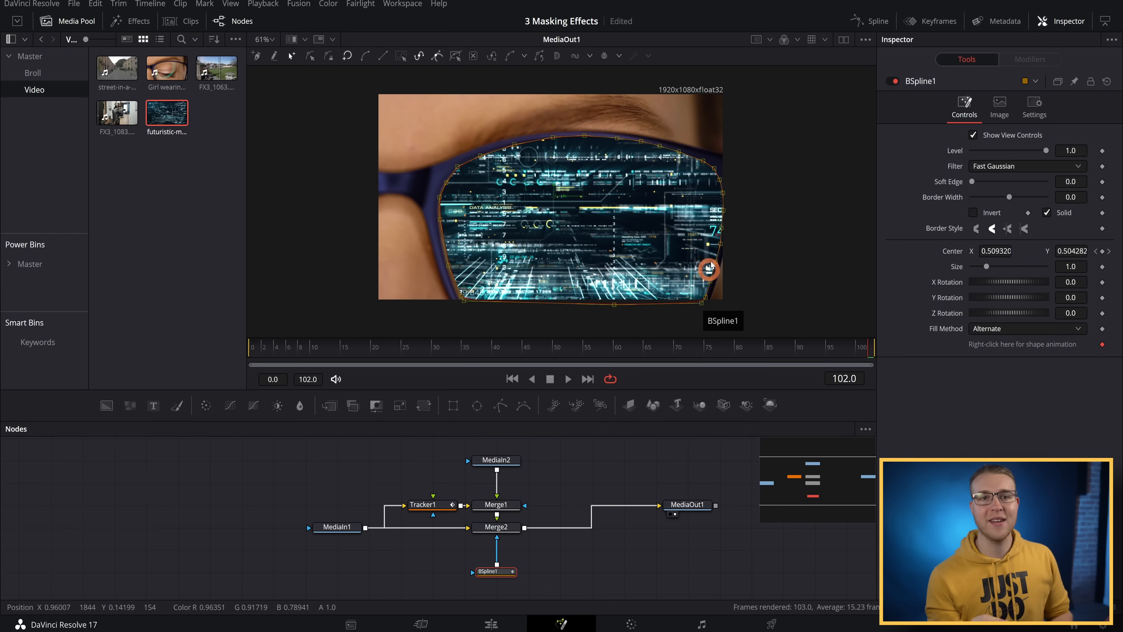
left_click_drag(708, 269, 718, 246)
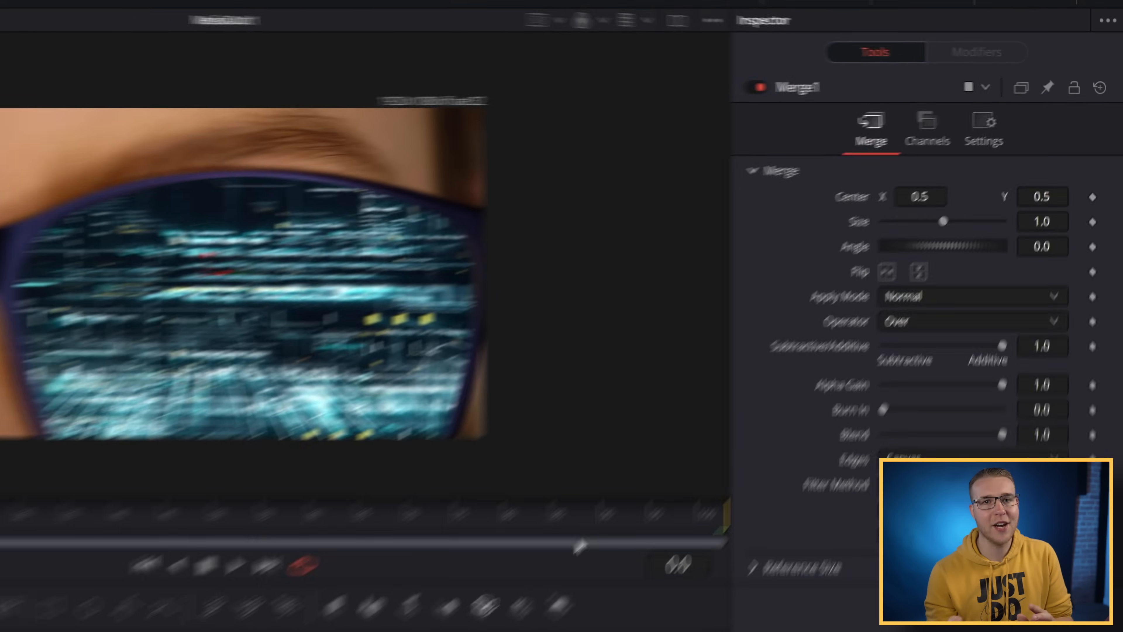
Screen-blend the data footage, add a Soft Glow with raised threshold and reduced blend.
left_click(964, 309)
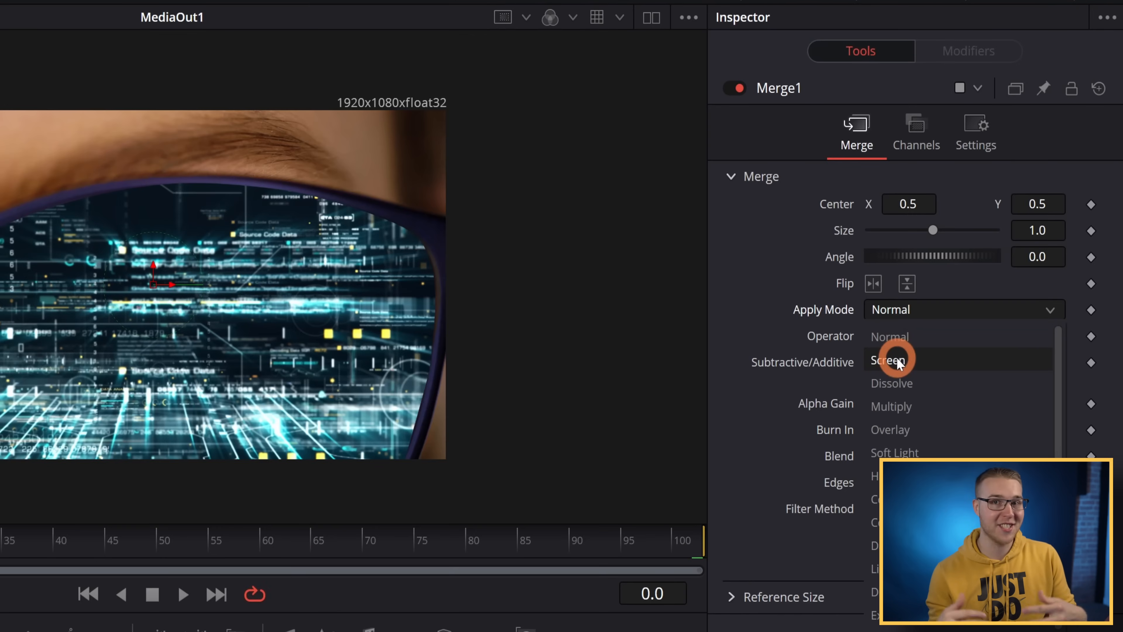
left_click(888, 360)
type("track")
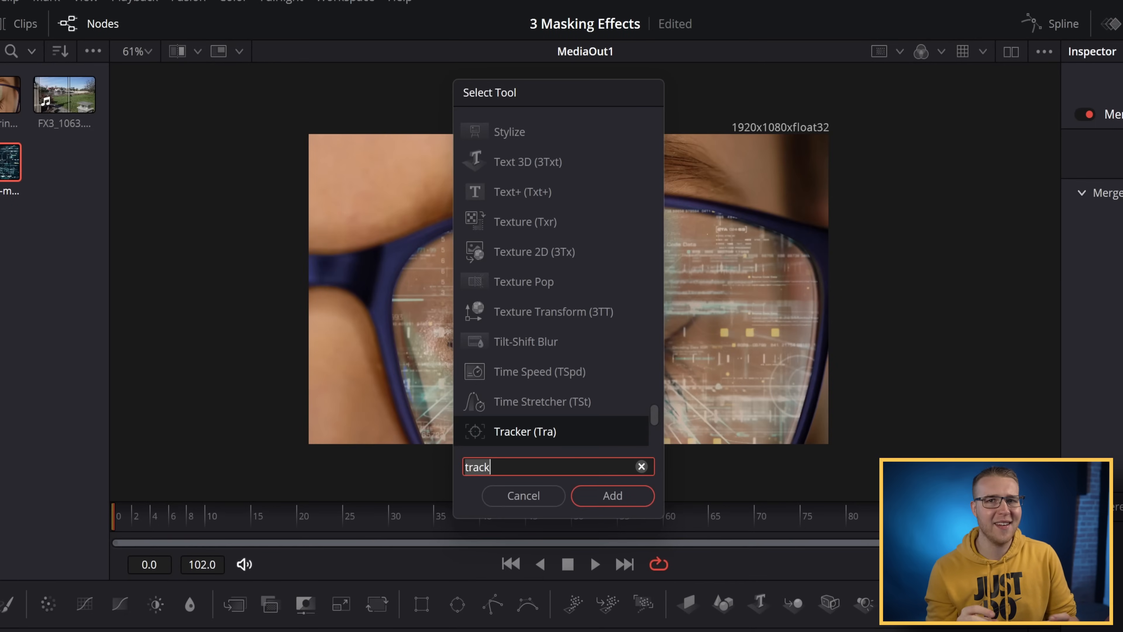
left_click(613, 495)
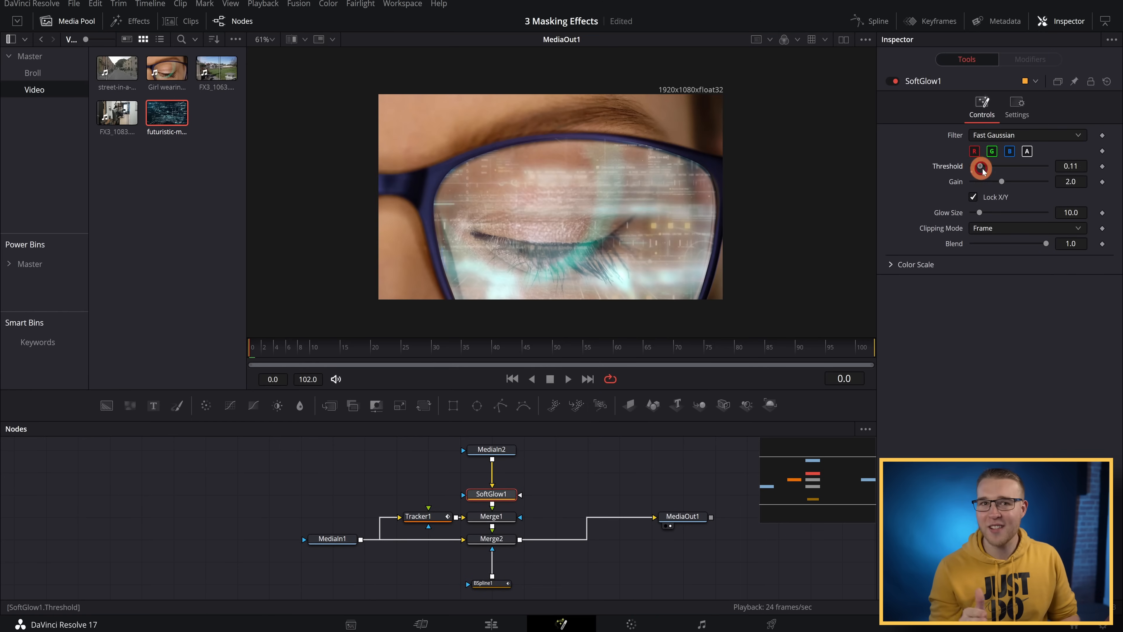
left_click_drag(973, 168, 1002, 168)
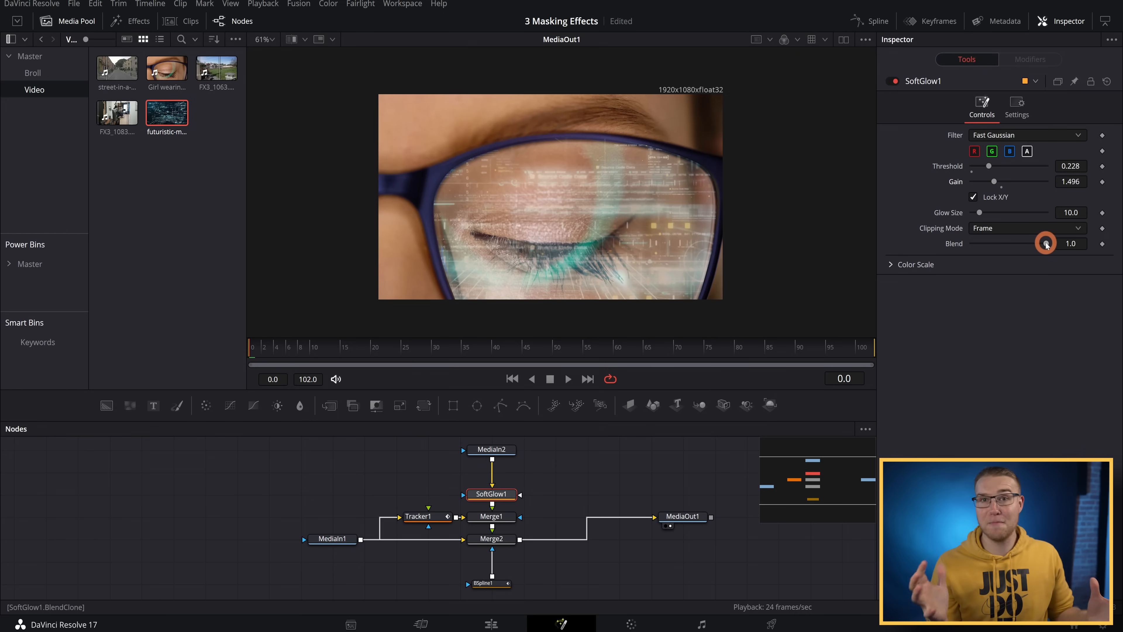
left_click_drag(1046, 243, 1021, 247)
type("soft")
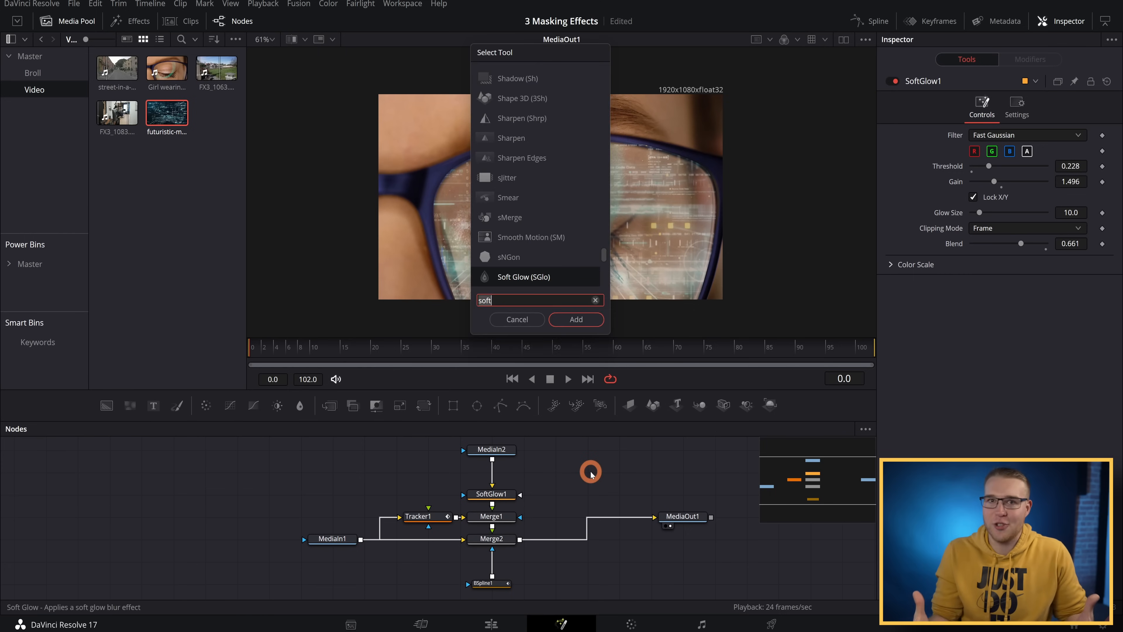
Insert a Lens Distortion on the data footage with distortion around -0.94.
type("lens")
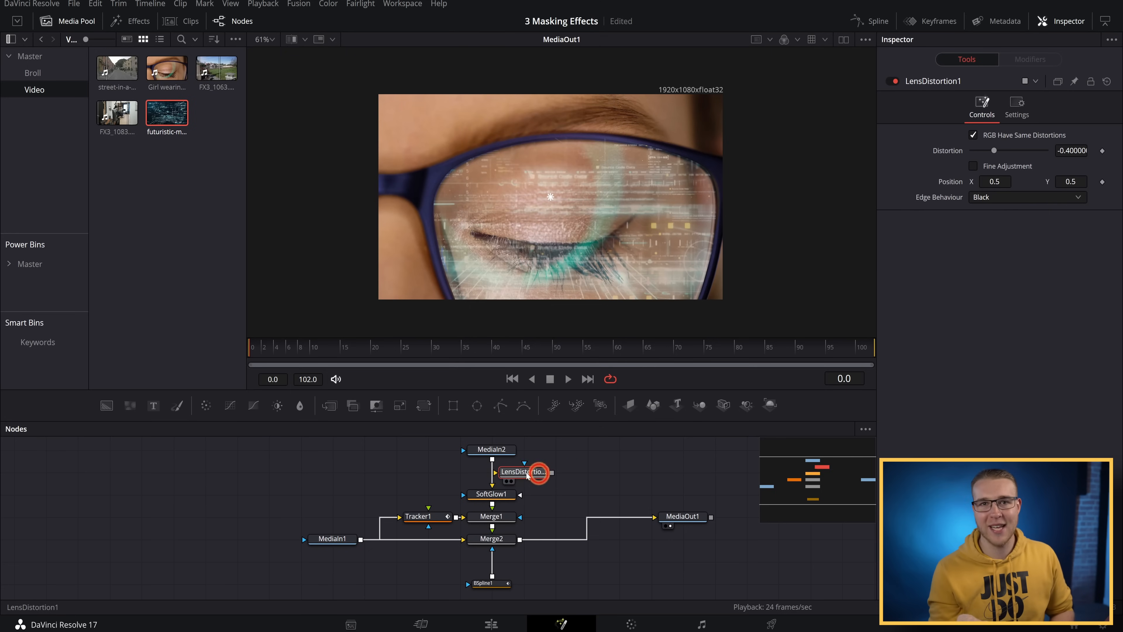
left_click_drag(995, 150, 982, 150)
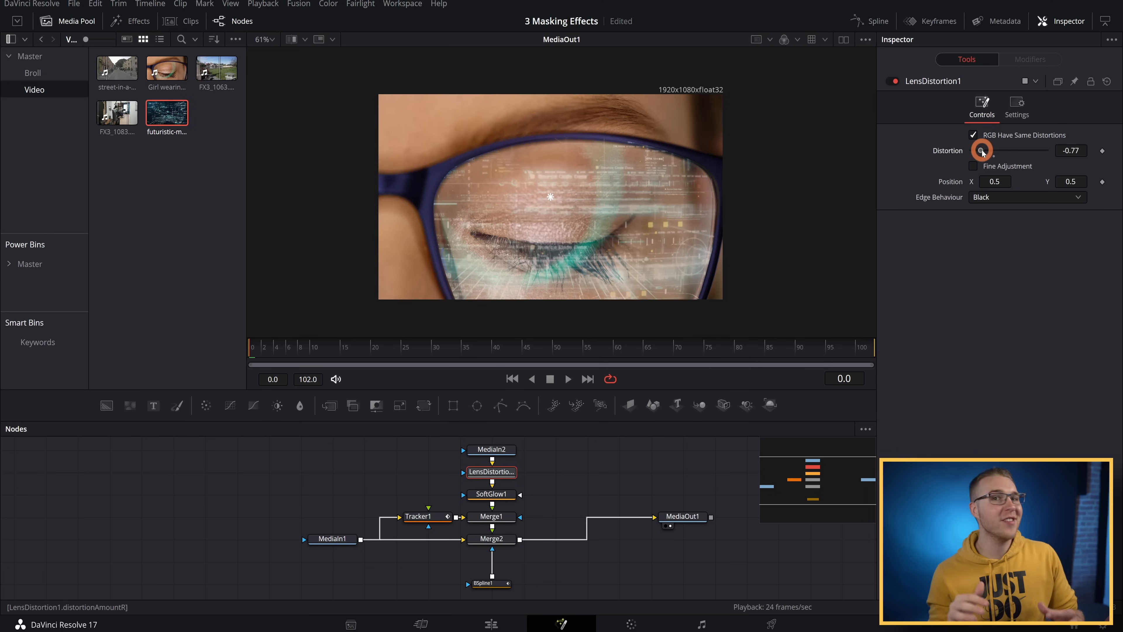
left_click_drag(982, 150, 974, 150)
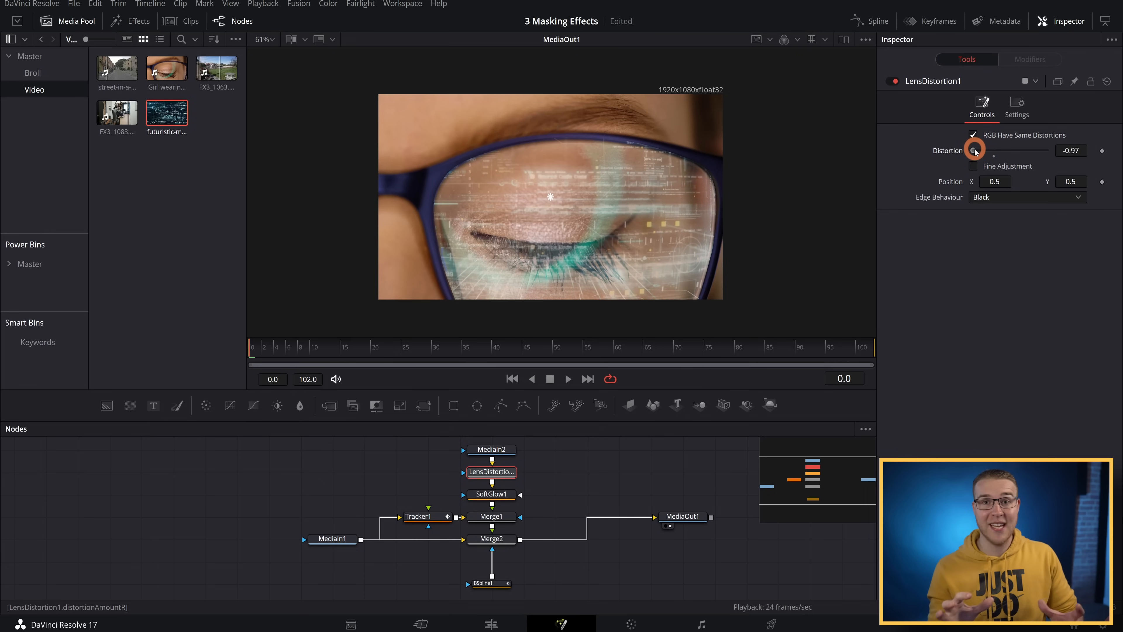
left_click_drag(974, 151, 995, 153)
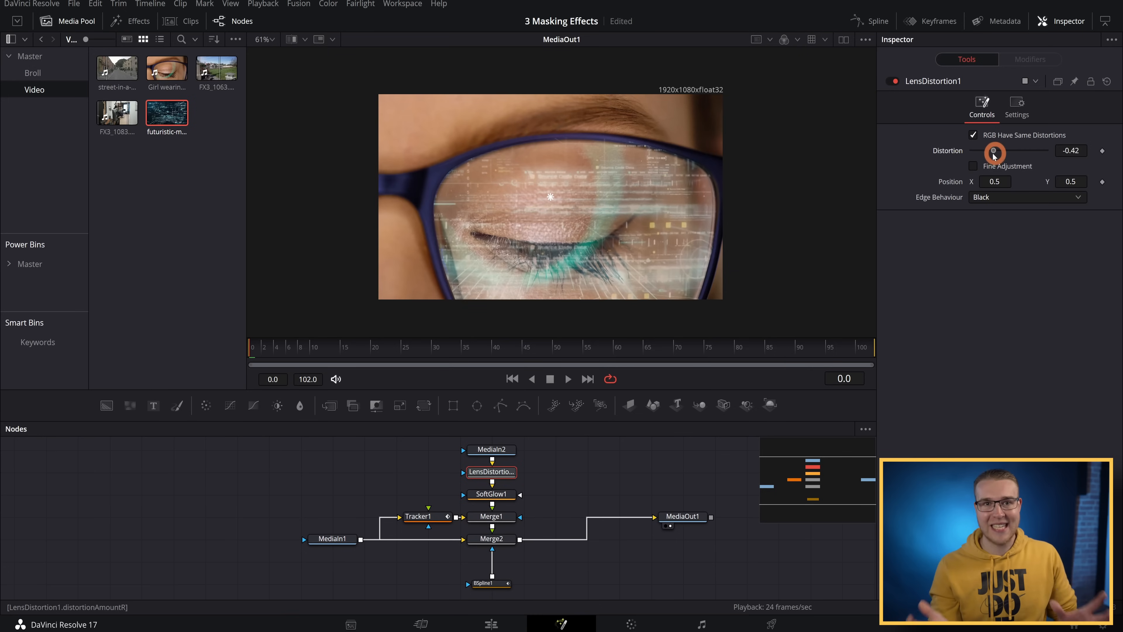
left_click_drag(995, 153, 974, 153)
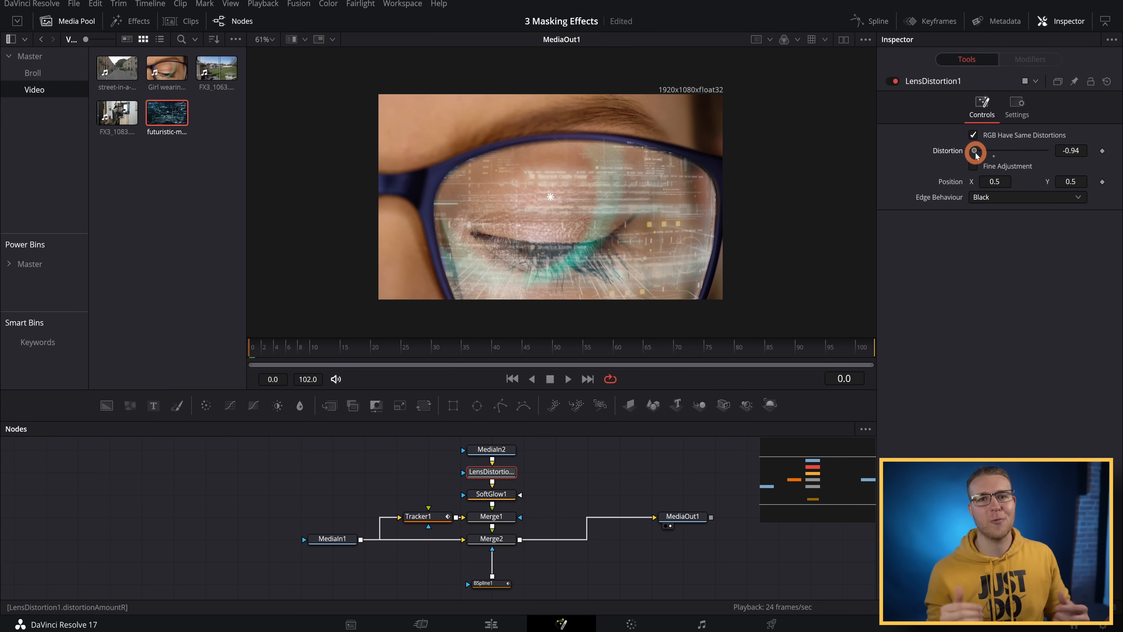
right_click(975, 151)
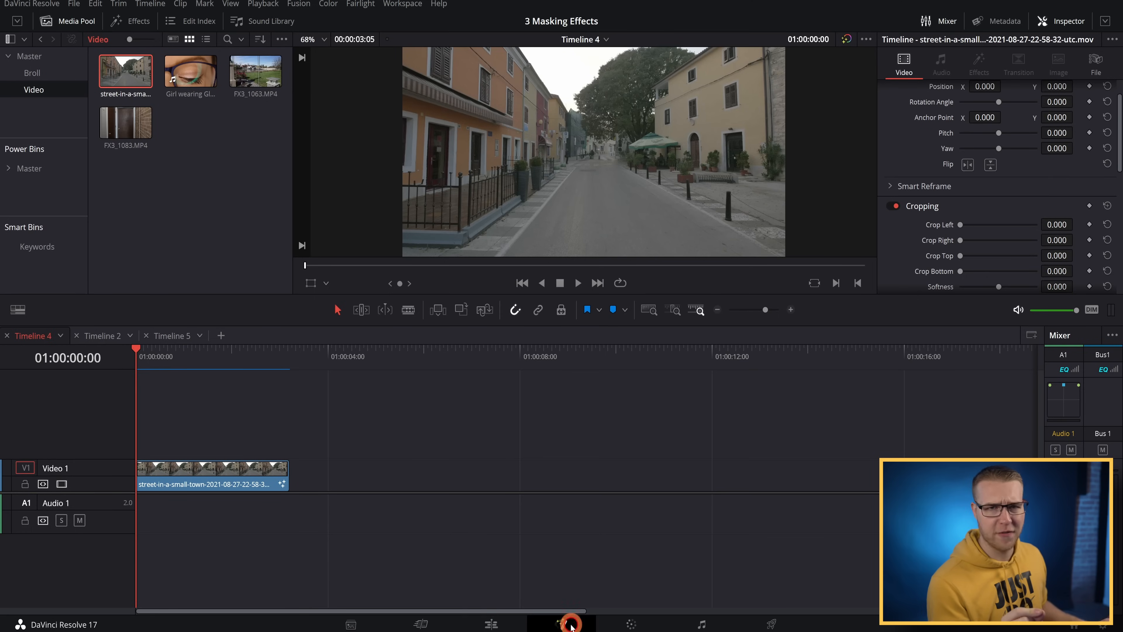
Merge the transformed clip over the original through a road polygon mask, Transform Center Y 0.525.
left_click(562, 624)
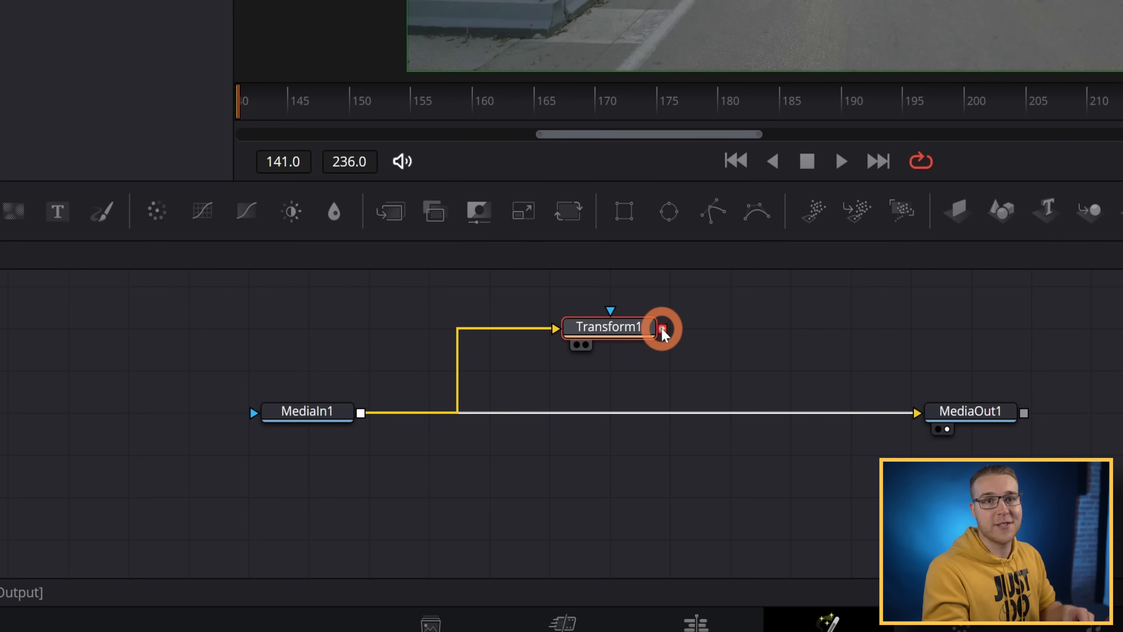
left_click_drag(659, 329, 361, 411)
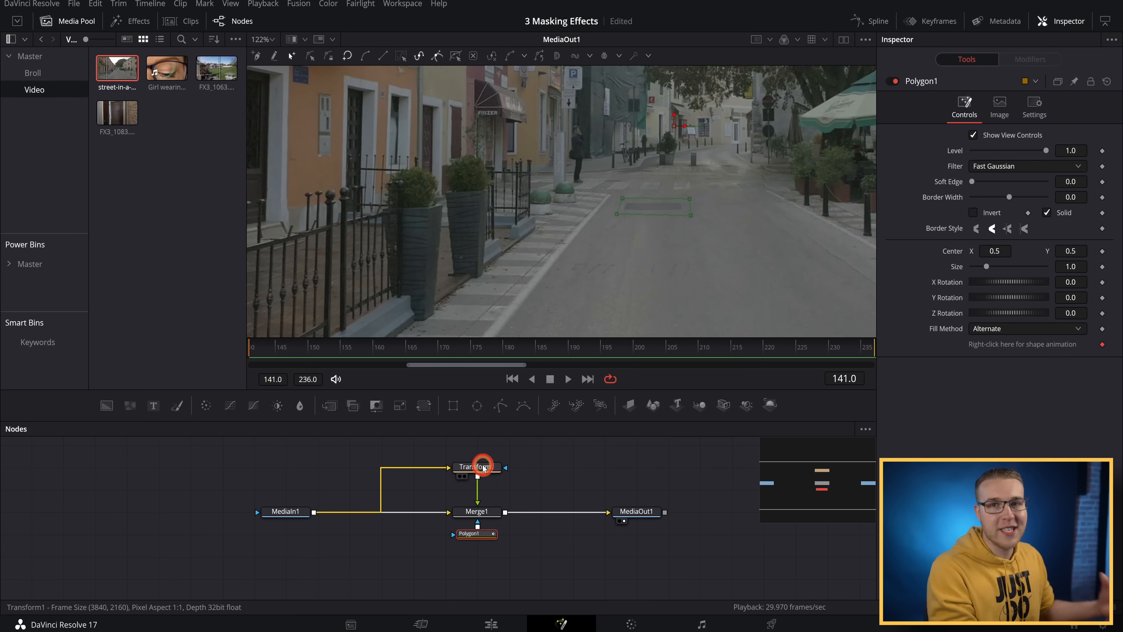
left_click(476, 466)
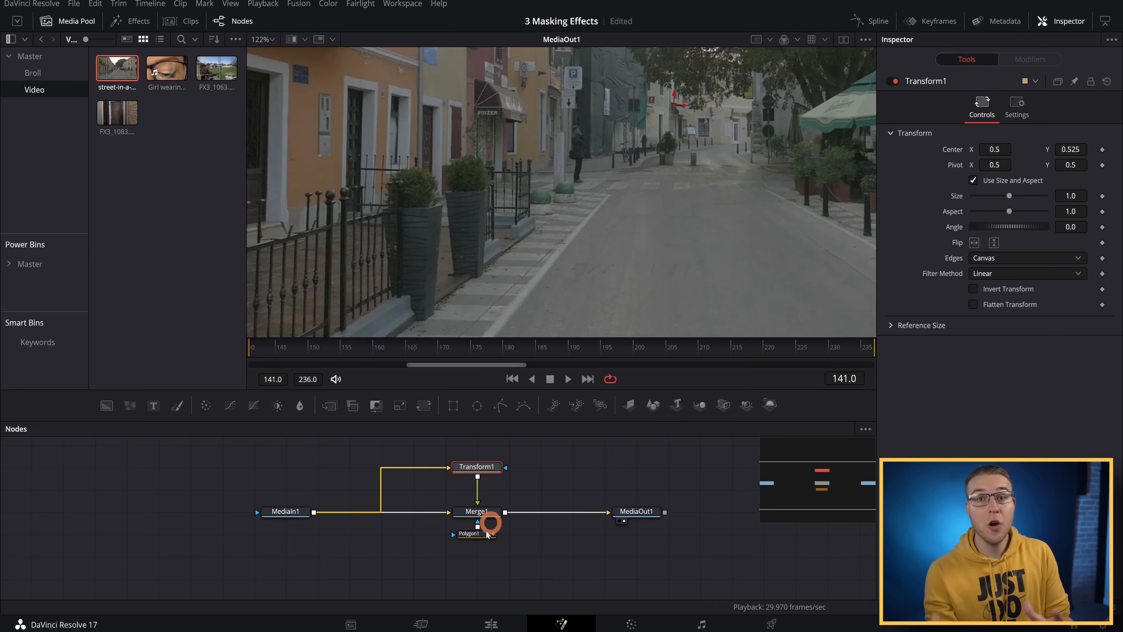
Soften Polygon1's edge to about 0.0157 Soft Edge.
left_click(470, 533)
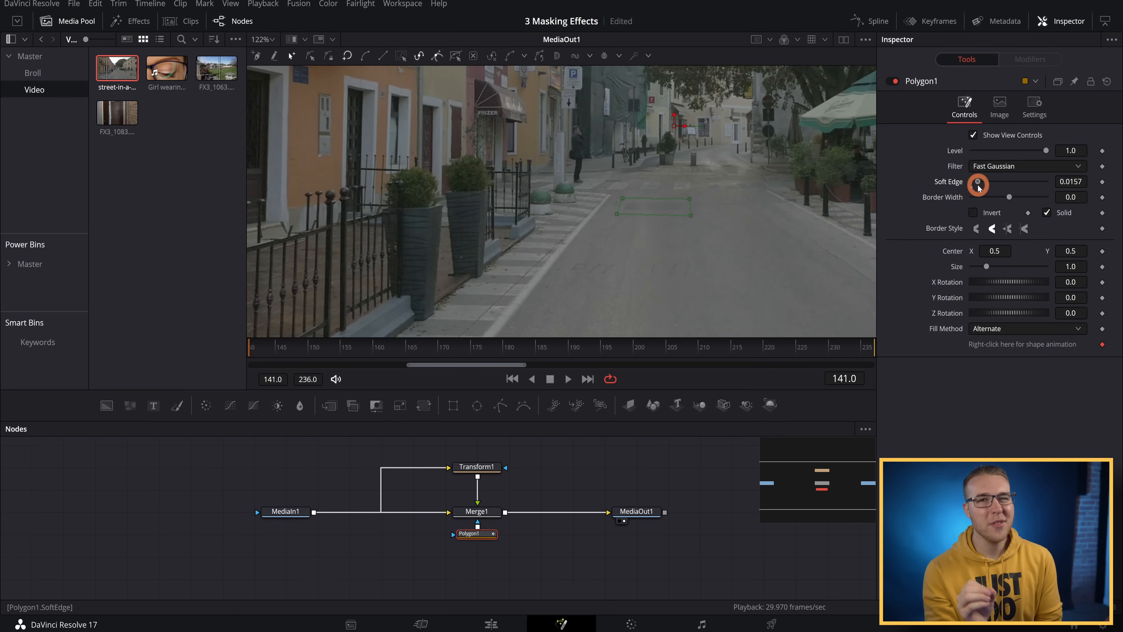
left_click_drag(977, 184, 974, 185)
type("trac")
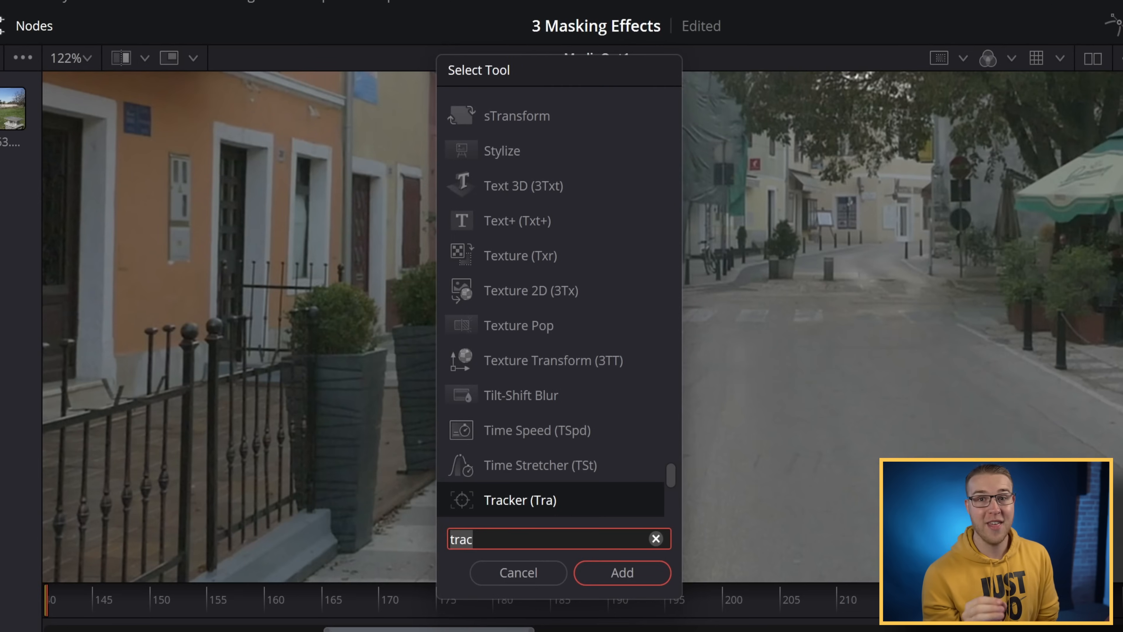
Insert a Tracker node after MediaIn1 and place its box on a road spot.
left_click(620, 573)
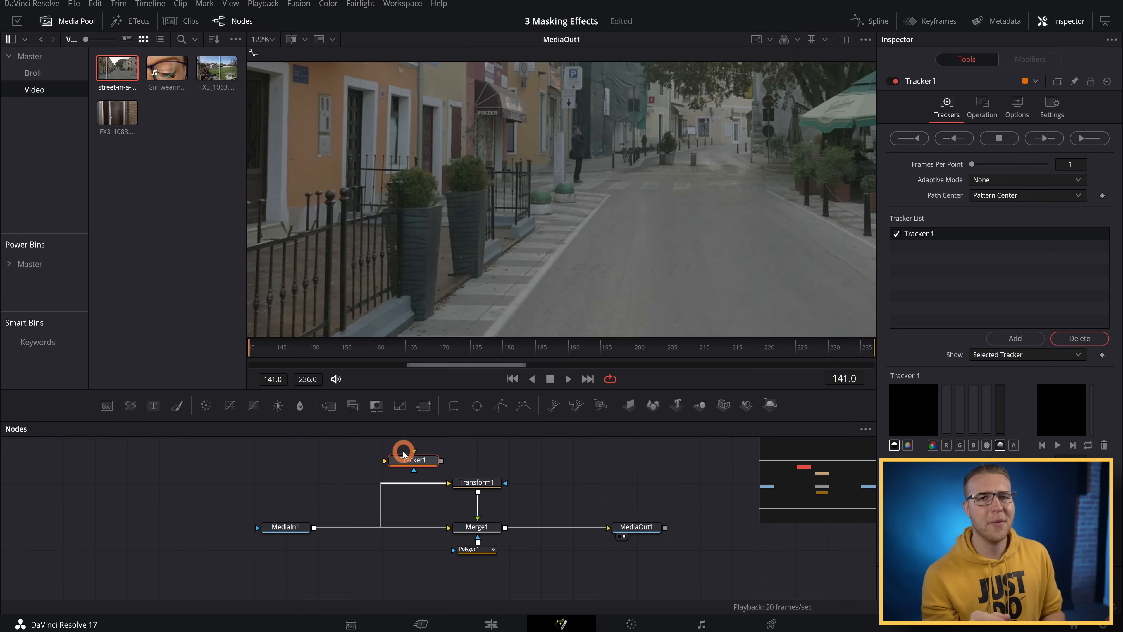
left_click_drag(412, 460, 348, 527)
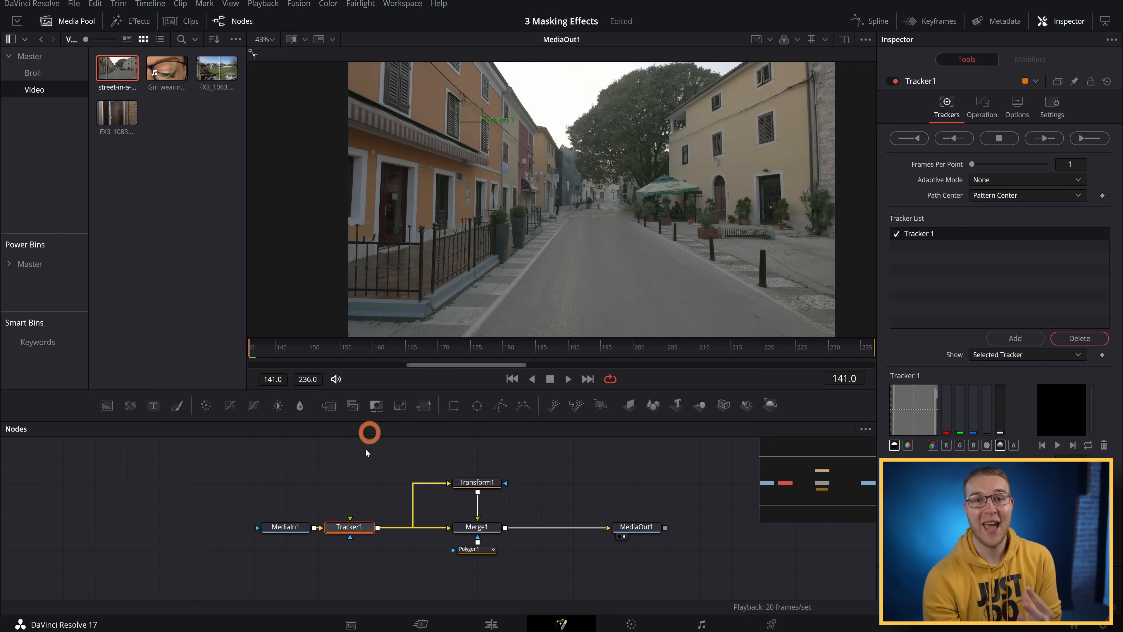
mouse_move(337, 537)
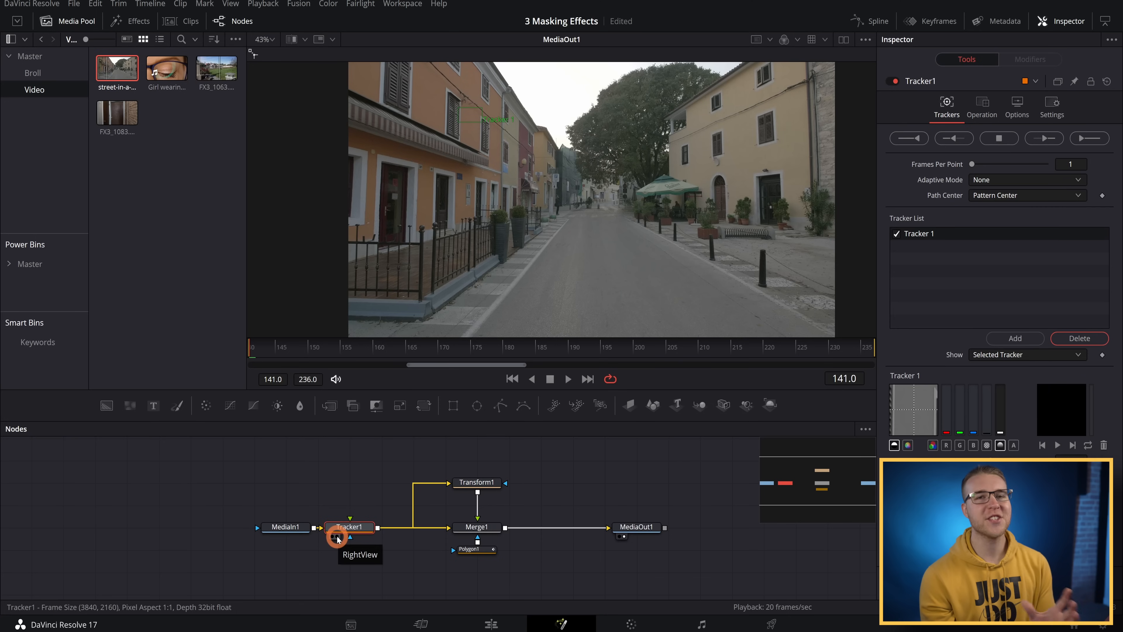
left_click(349, 527)
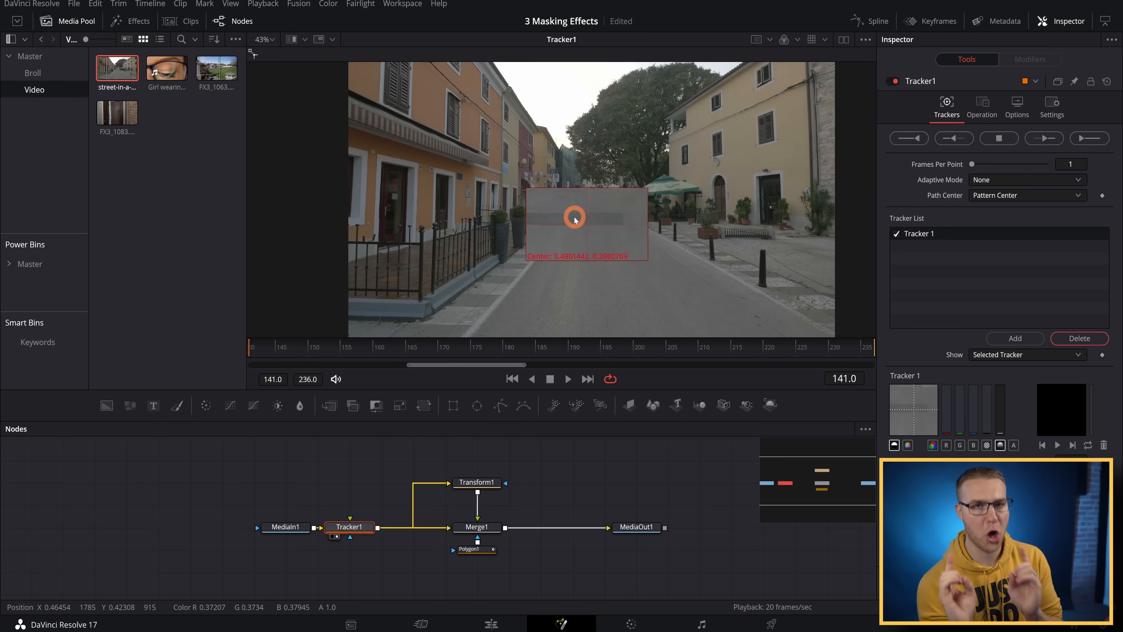
left_click_drag(574, 218, 598, 223)
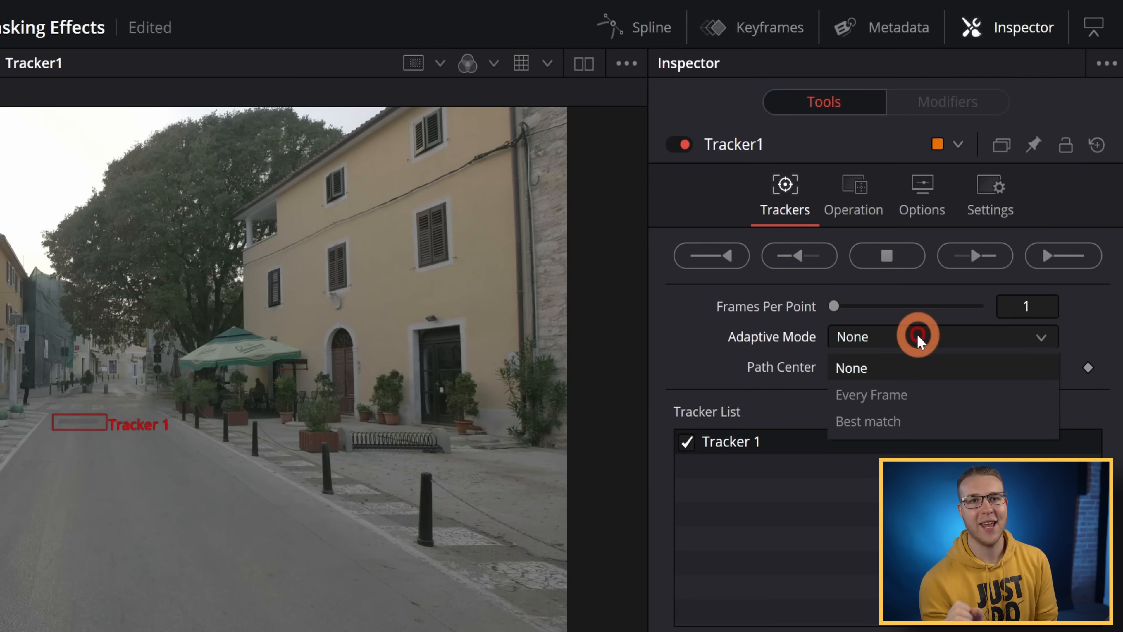
Set Adaptive Mode to Best match and track the road spot forward to frame 236.
left_click(867, 421)
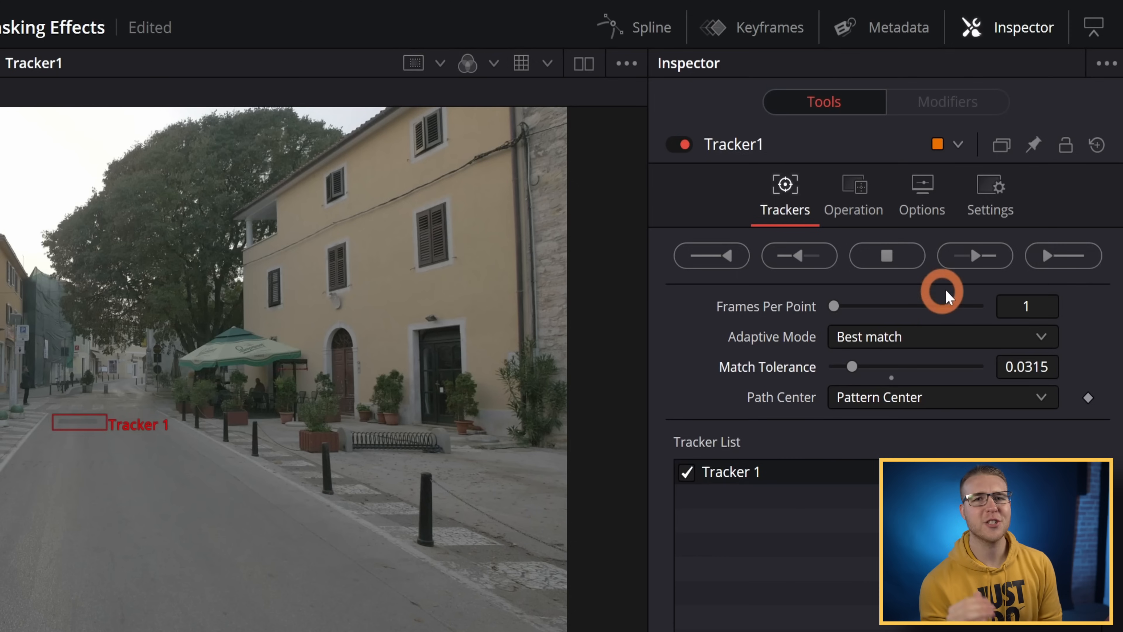
mouse_move(974, 256)
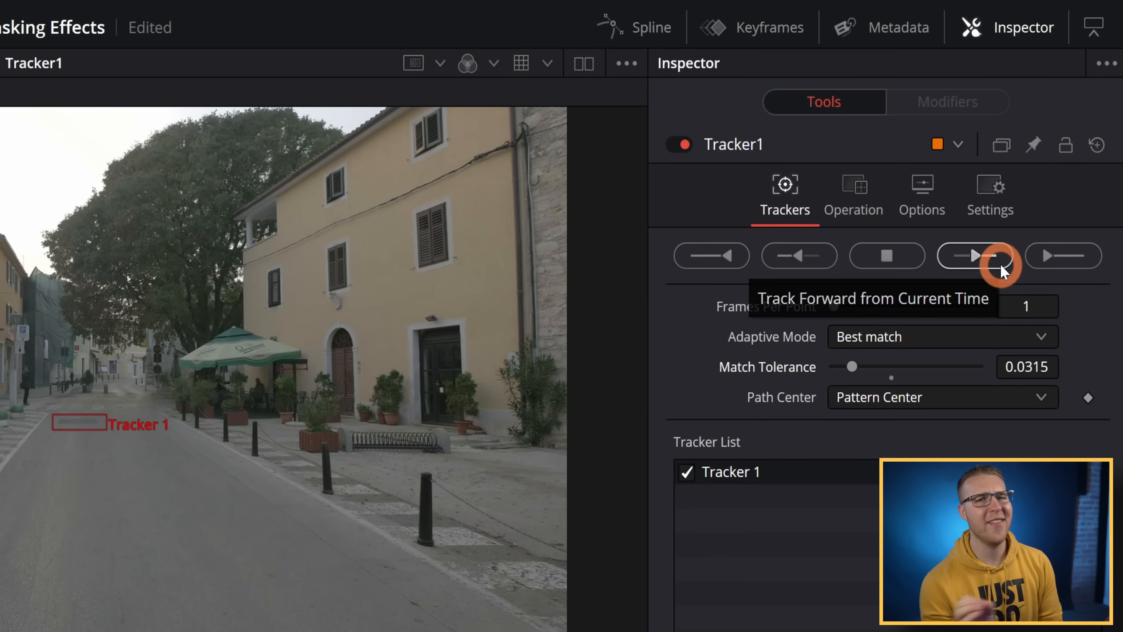
left_click(975, 256)
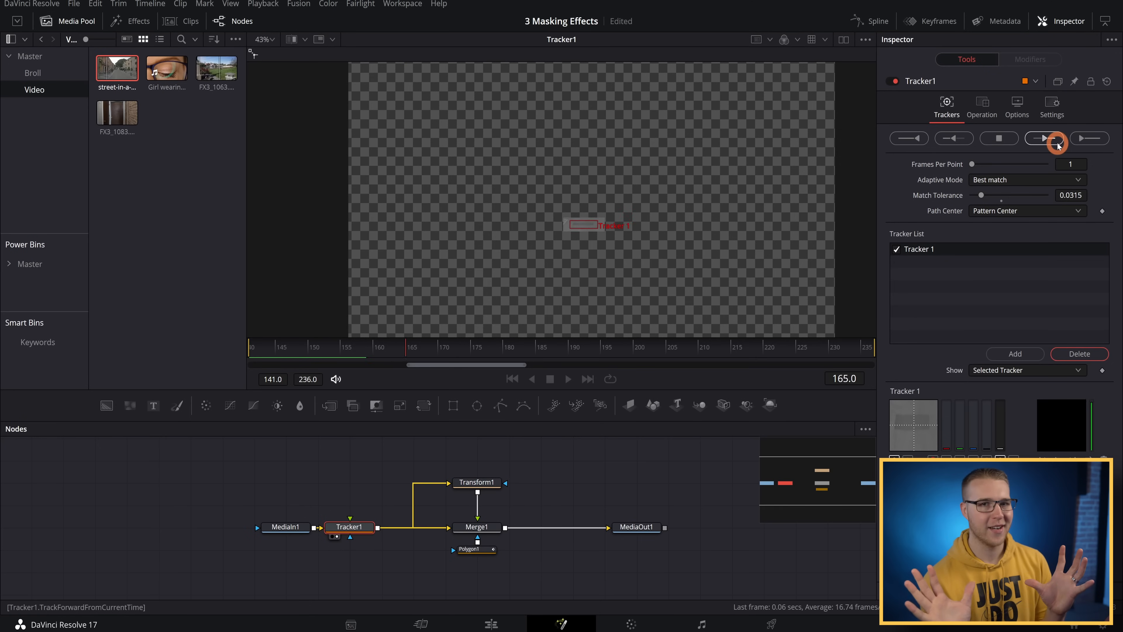
left_click(1044, 138)
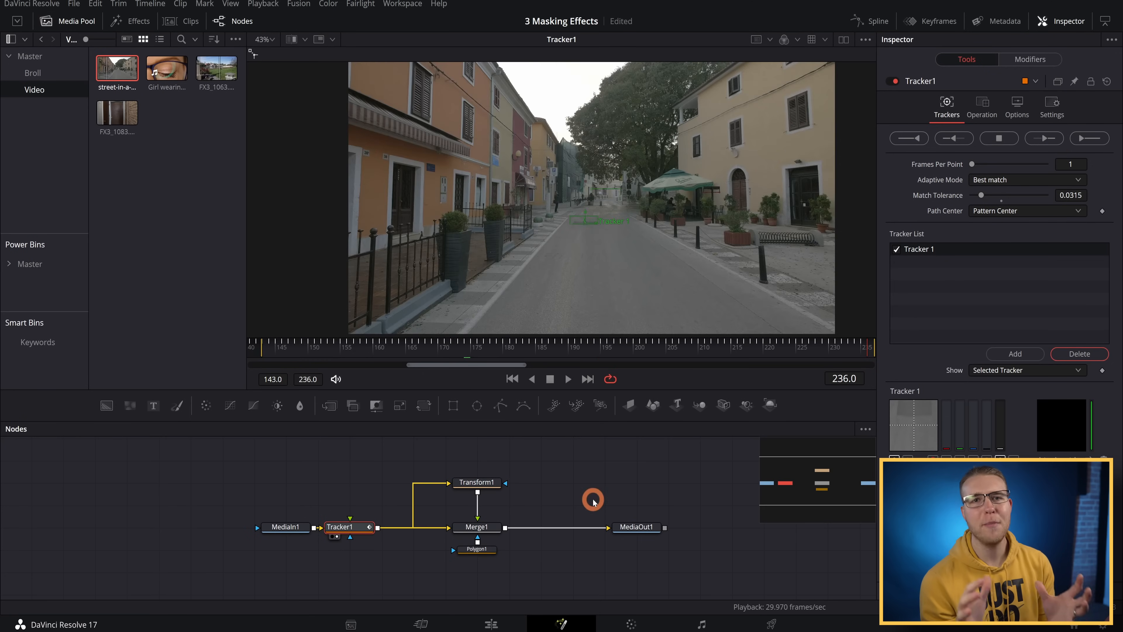
View MediaOut1 and bring up Polygon1's Center linking options for Tracker1's offset position.
left_click(636, 526)
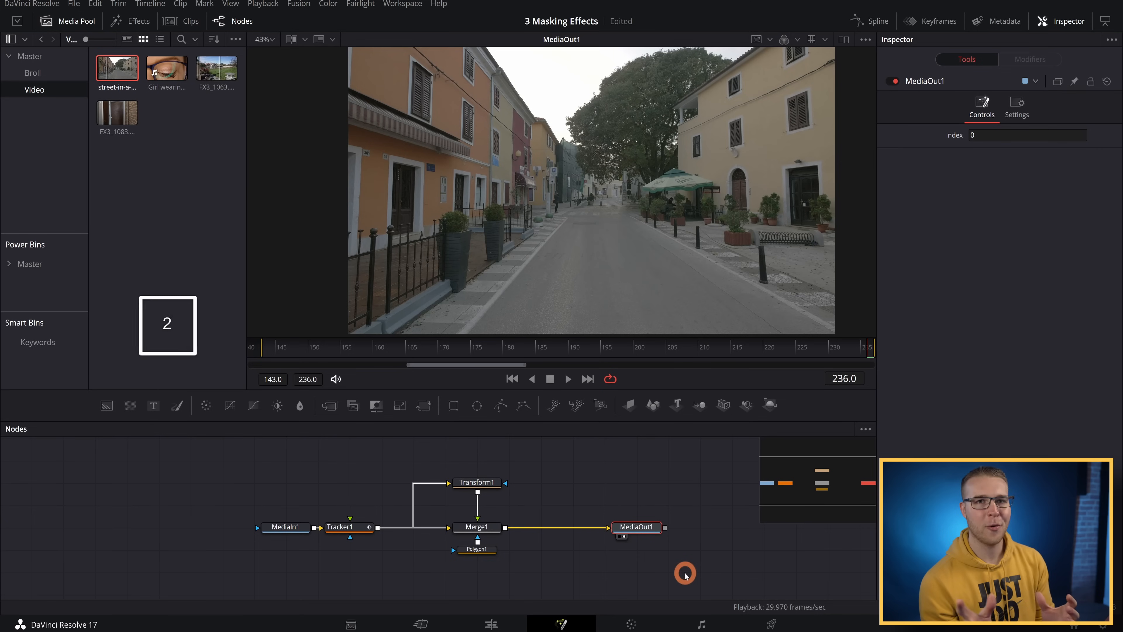
left_click(476, 549)
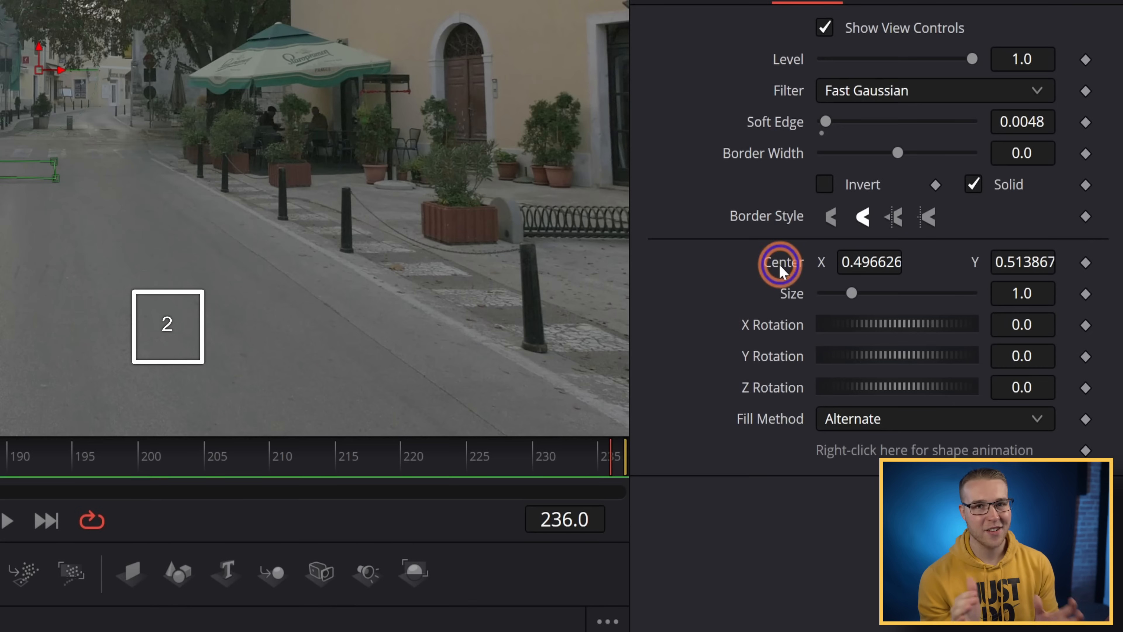
right_click(781, 261)
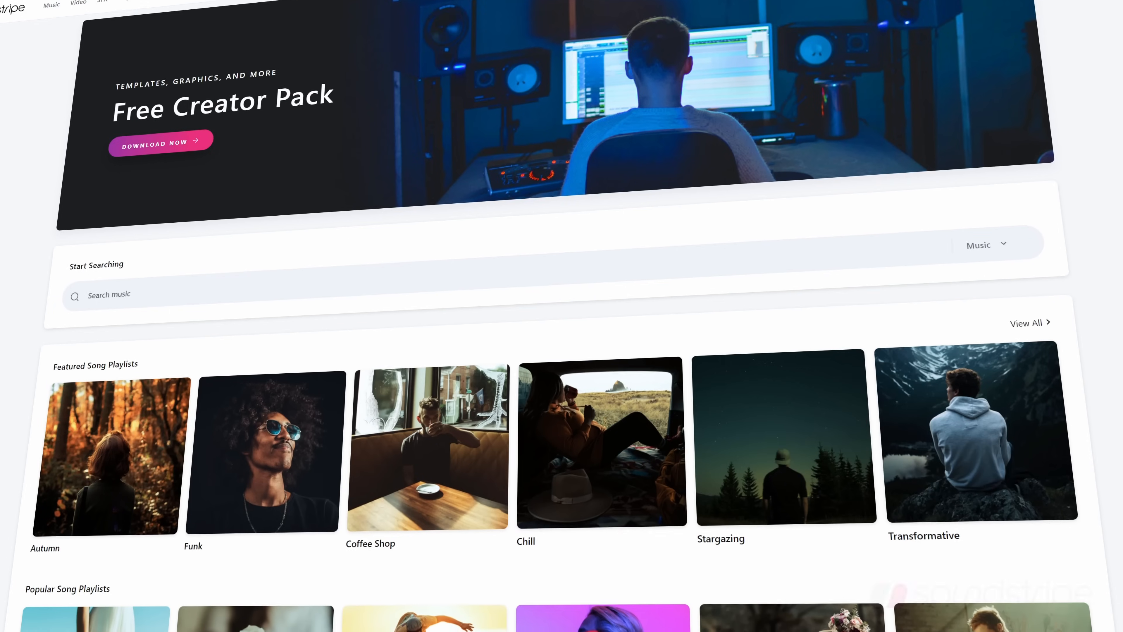
Choose Soundstripe's Music, Video & SFX plan and continue to checkout.
scroll("down", 3)
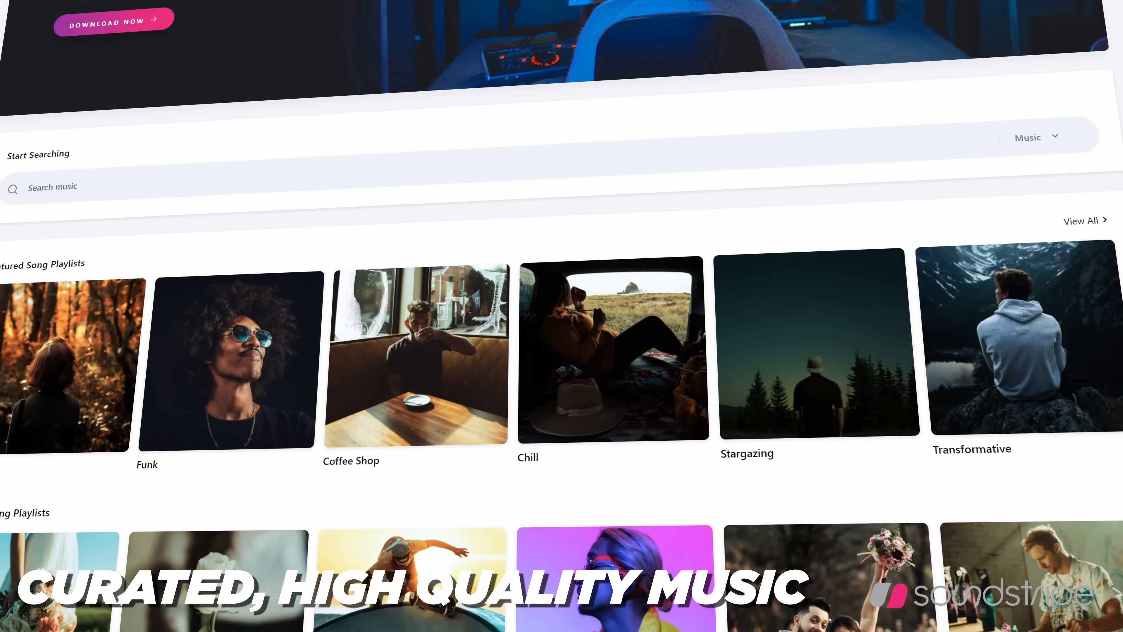
scroll("down", 3)
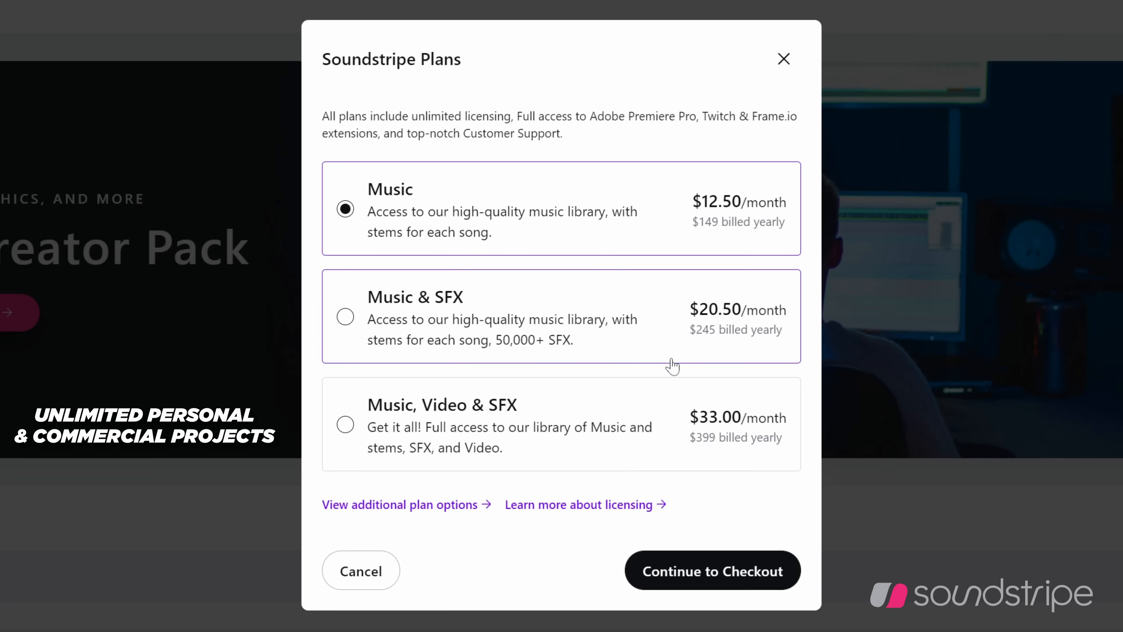
left_click(346, 424)
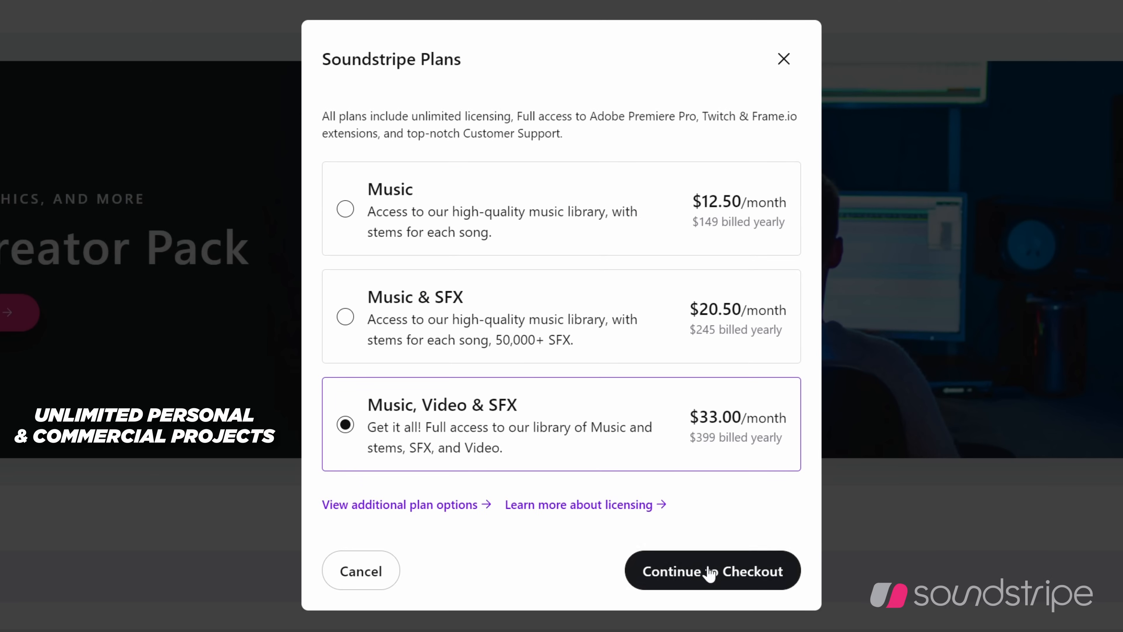
left_click(711, 571)
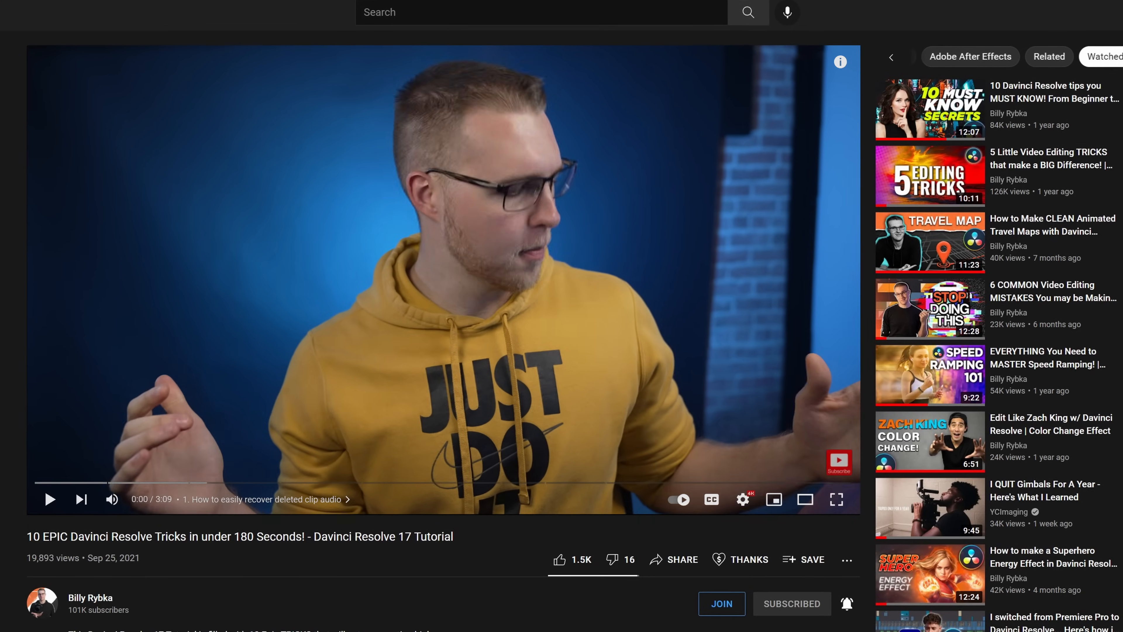